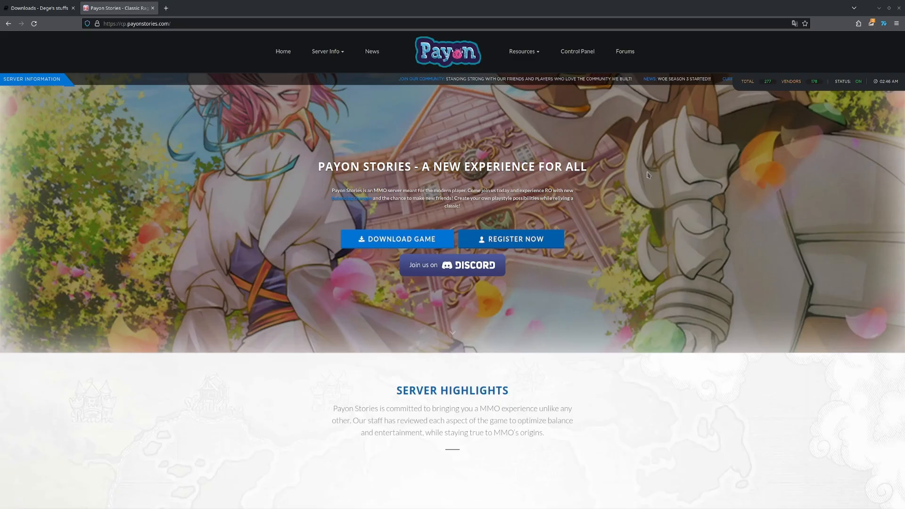
{"action": "mouse_move", "coordinate": [381, 185]}
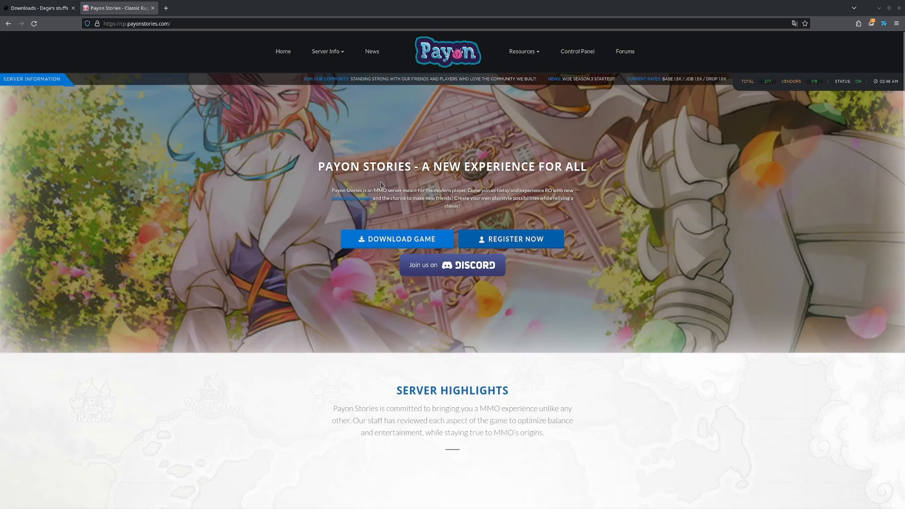
{"action": "mouse_move", "coordinate": [356, 212]}
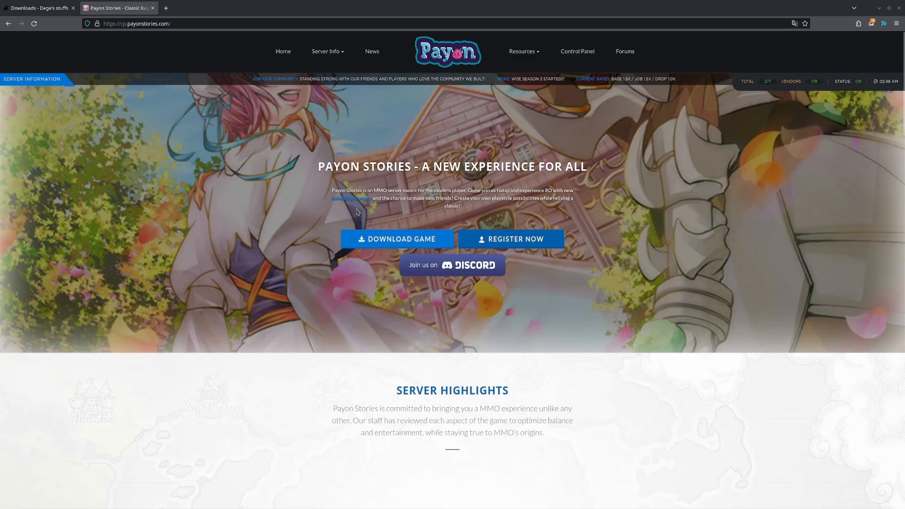
- Open the Payon Stories game client download in a new MEGA tab
{"action": "left_click", "coordinate": [396, 239]}
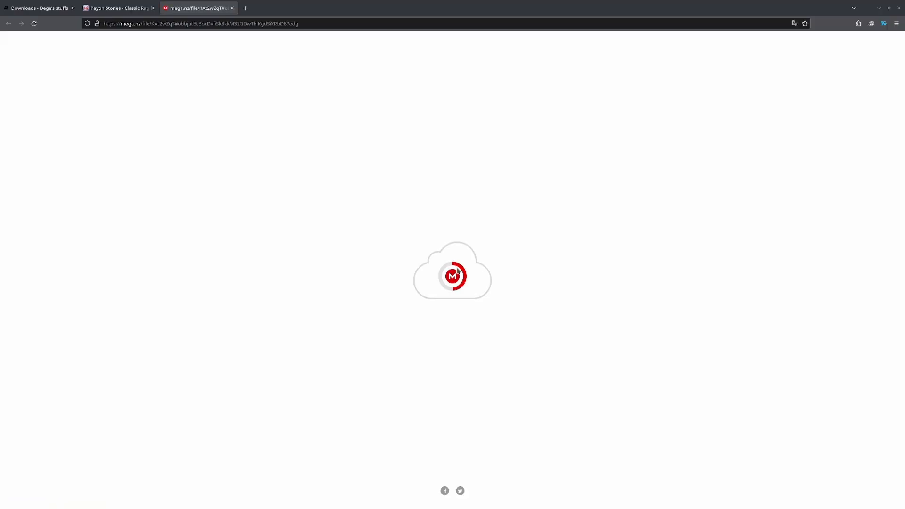
{"action": "left_click", "coordinate": [39, 8]}
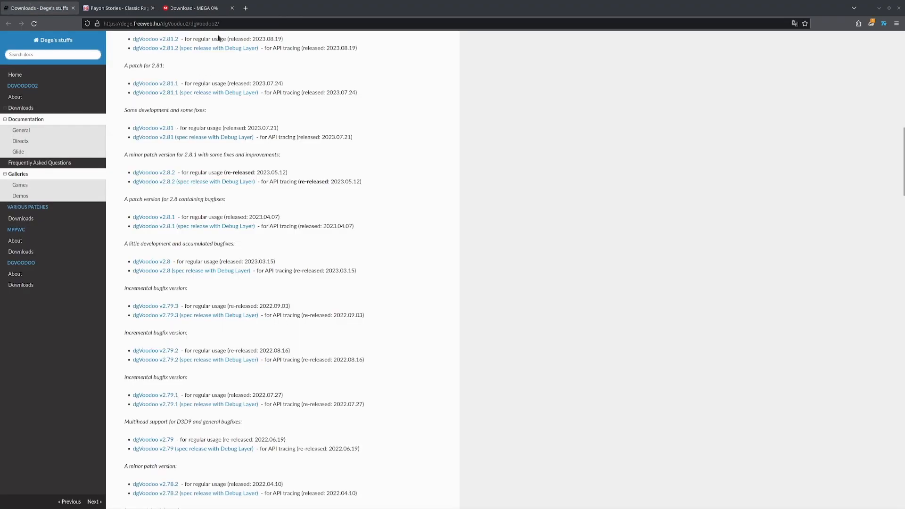
{"action": "left_click", "coordinate": [21, 108]}
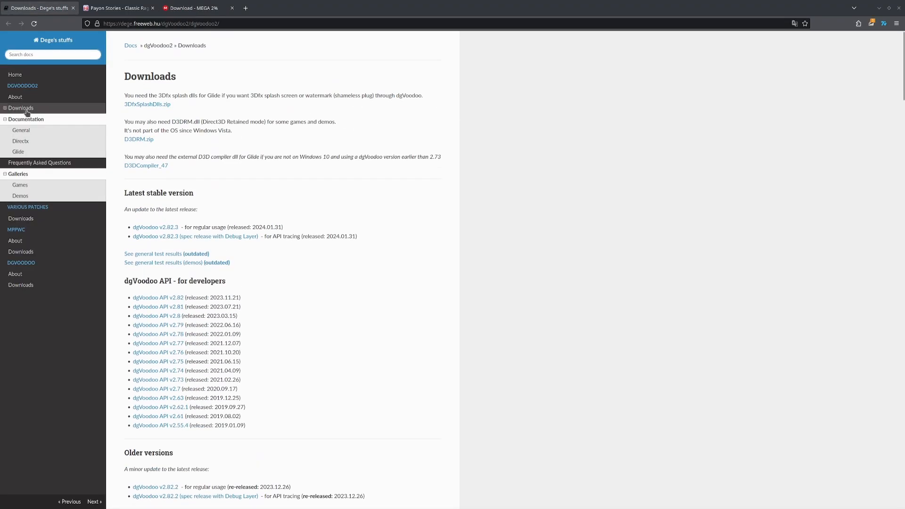
{"action": "scroll", "scroll_direction": "down", "scroll_amount": 3}
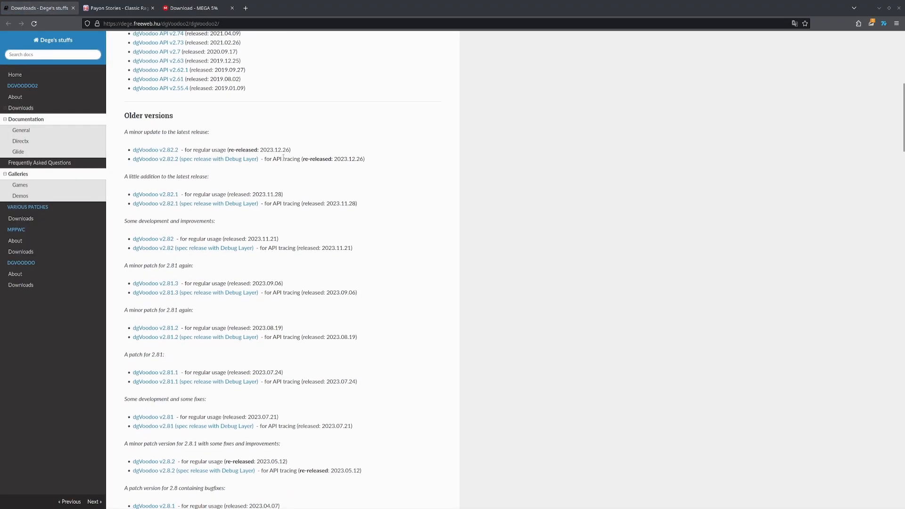
{"action": "scroll", "scroll_direction": "up", "scroll_amount": 3}
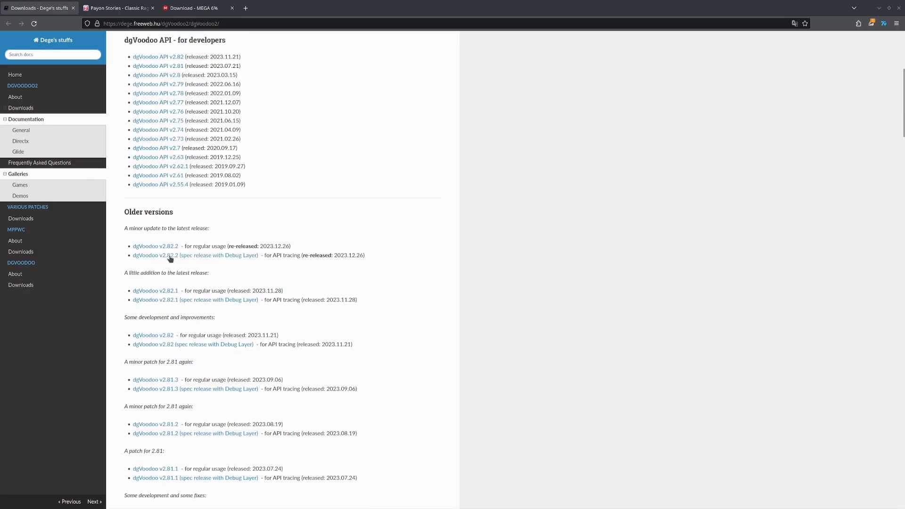
{"action": "mouse_move", "coordinate": [246, 276]}
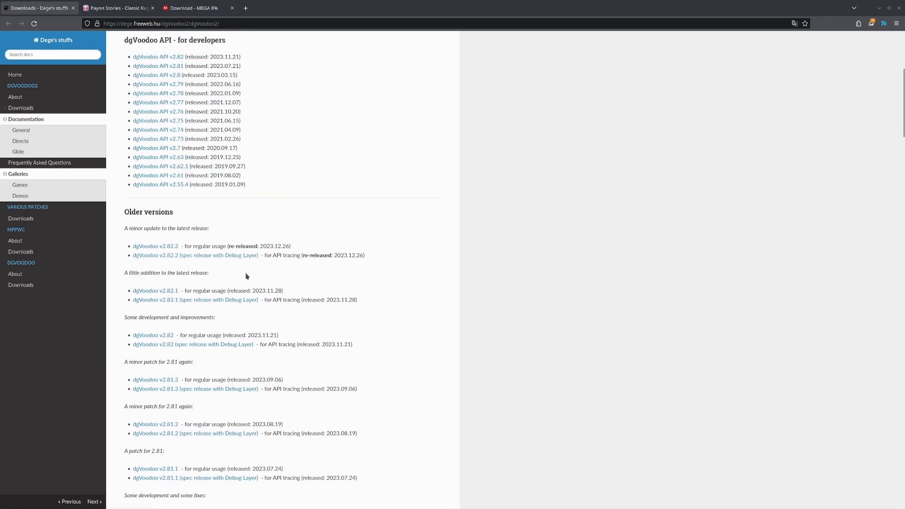
{"action": "scroll", "scroll_direction": "down", "scroll_amount": 3}
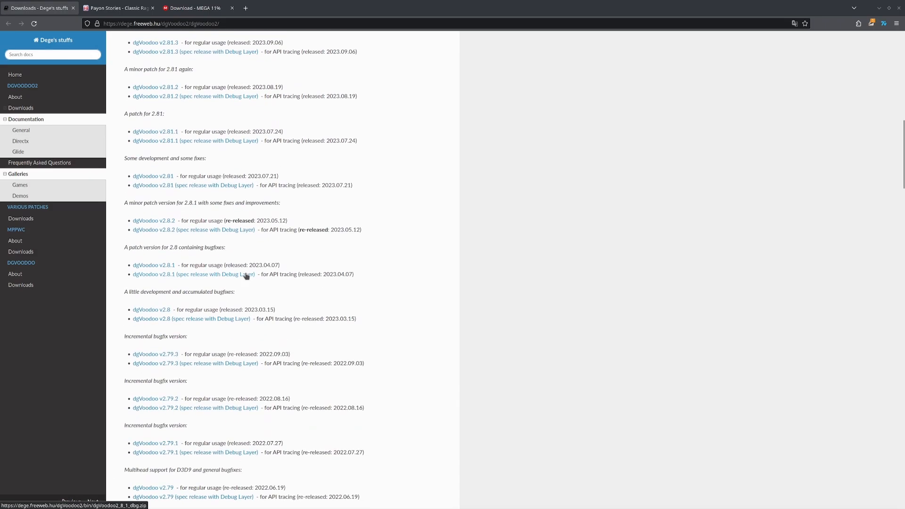
{"action": "mouse_move", "coordinate": [169, 357]}
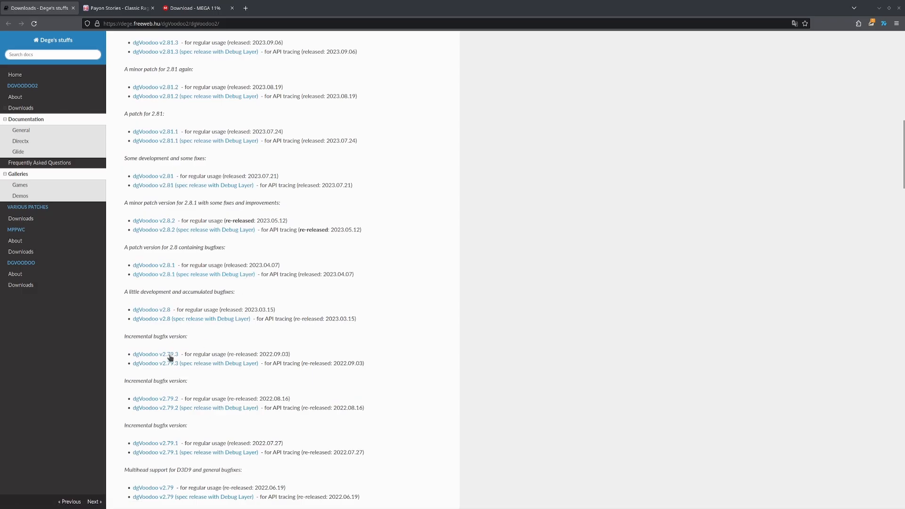
{"action": "mouse_move", "coordinate": [167, 356]}
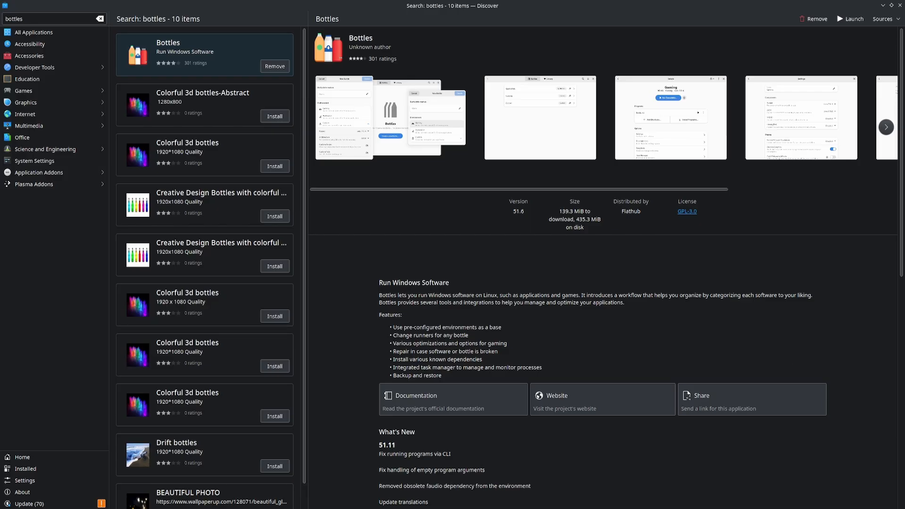
- Launch the installed Bottles app from its Discover entry
{"action": "left_click", "coordinate": [848, 18]}
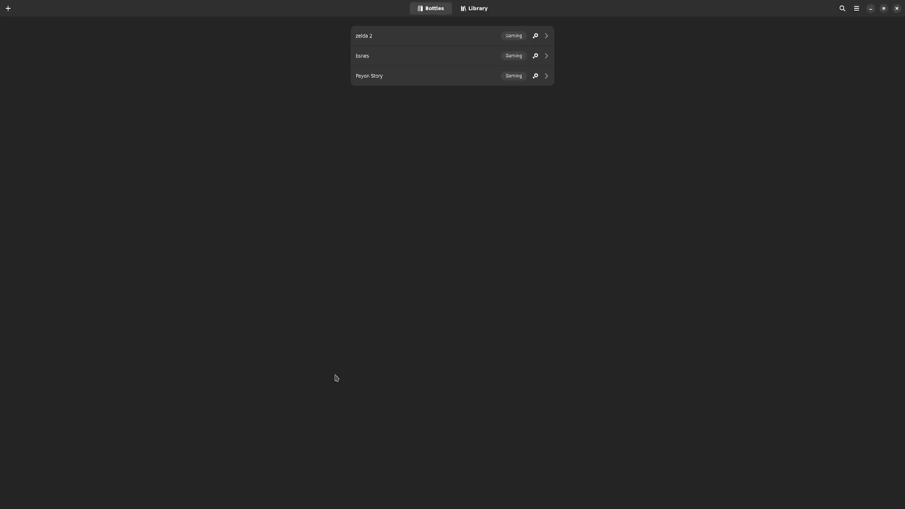
{"action": "mouse_move", "coordinate": [19, 13]}
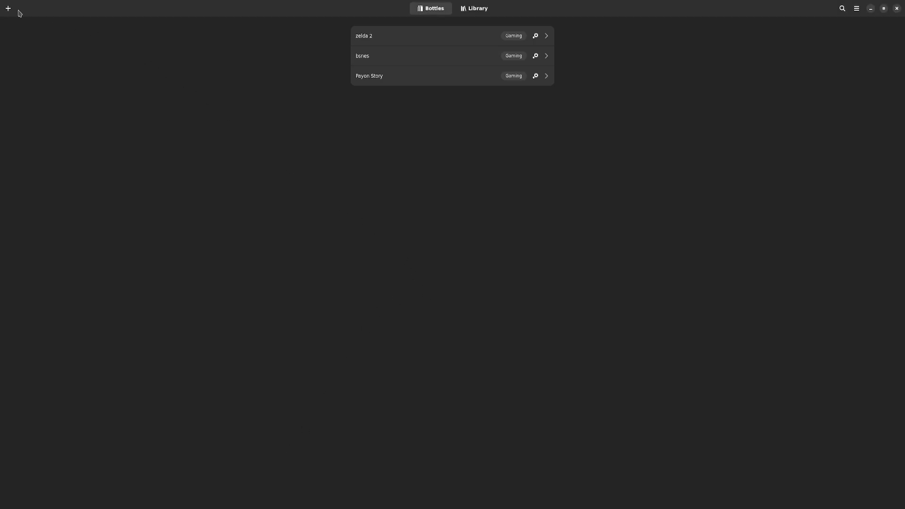
{"action": "mouse_move", "coordinate": [8, 8]}
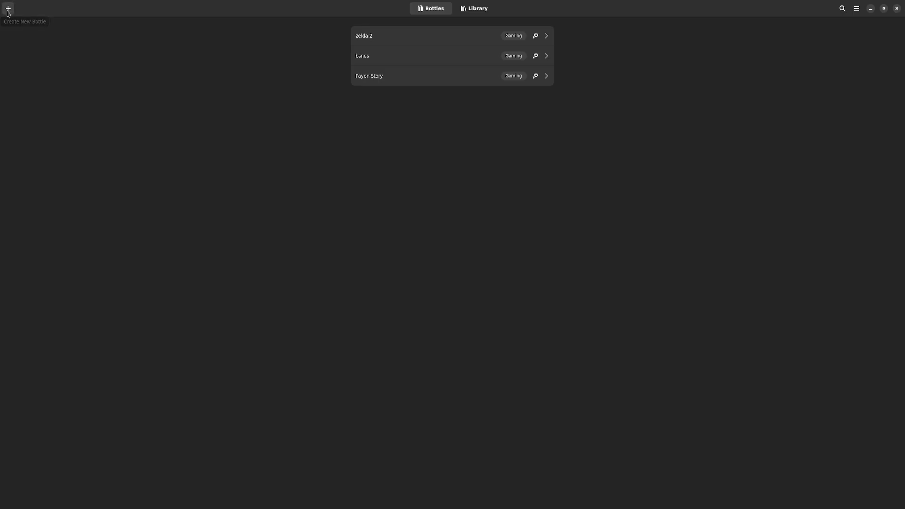
- Create a new bottle named RO using the Gaming environment
{"action": "left_click", "coordinate": [8, 8]}
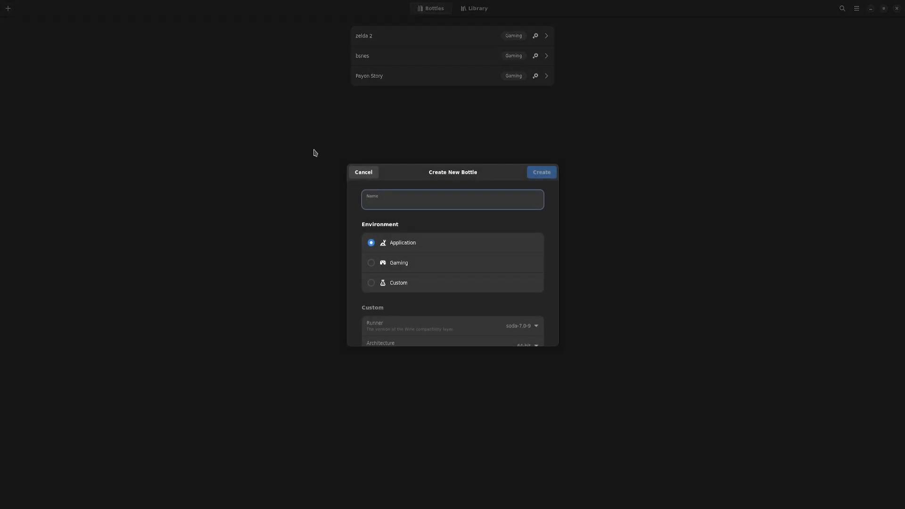
{"action": "type", "text": "RO"}
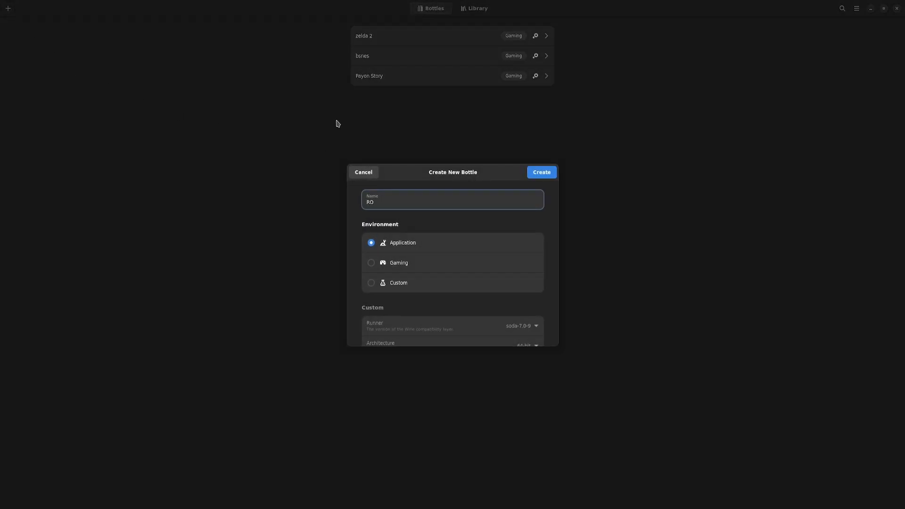
{"action": "left_click", "coordinate": [371, 262]}
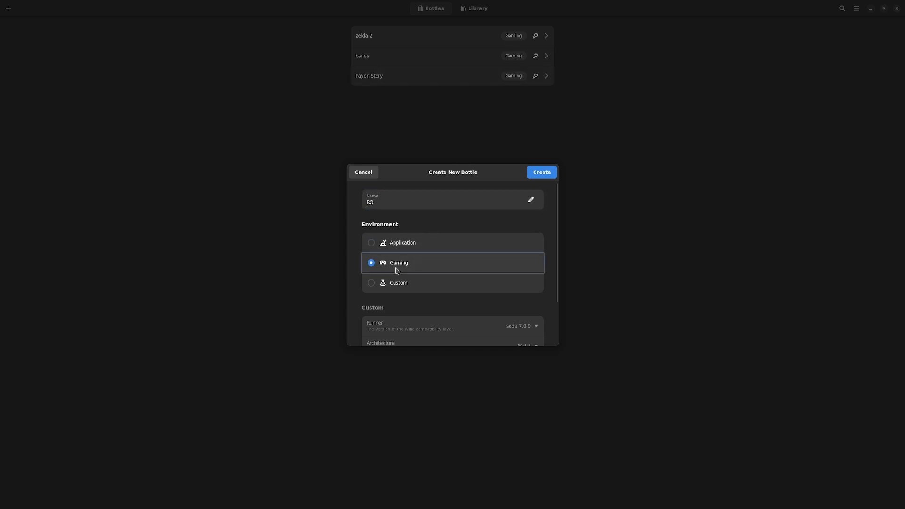
{"action": "left_click", "coordinate": [540, 172]}
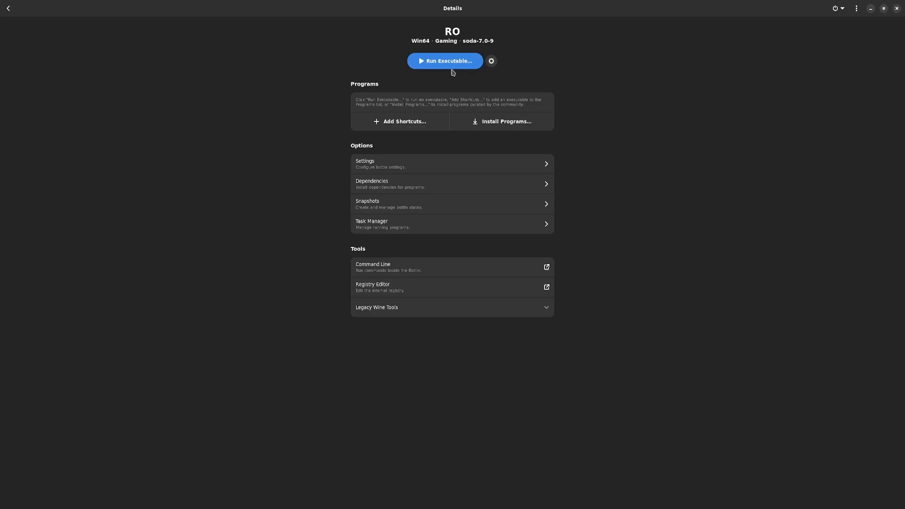
- Run the client's self-extracting archive in RO, extracting into Downloads/for tutorial
{"action": "left_click", "coordinate": [444, 61]}
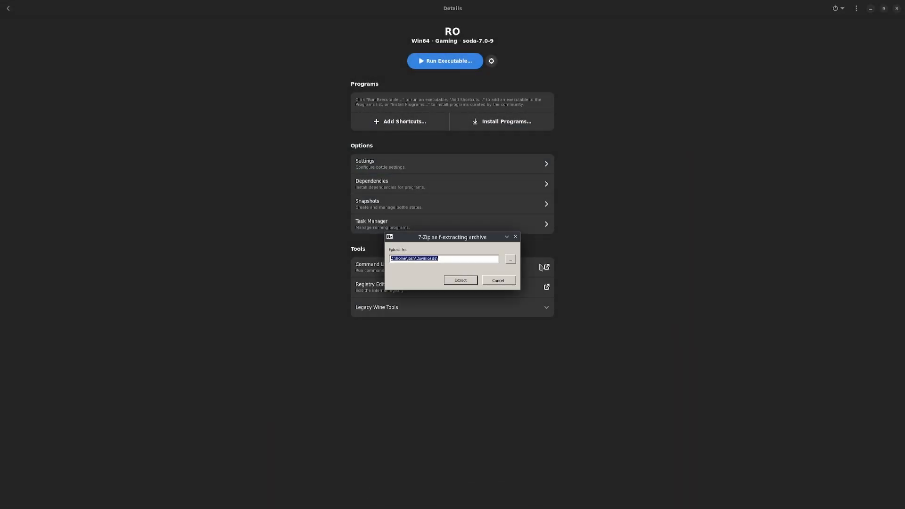
{"action": "left_click", "coordinate": [509, 259]}
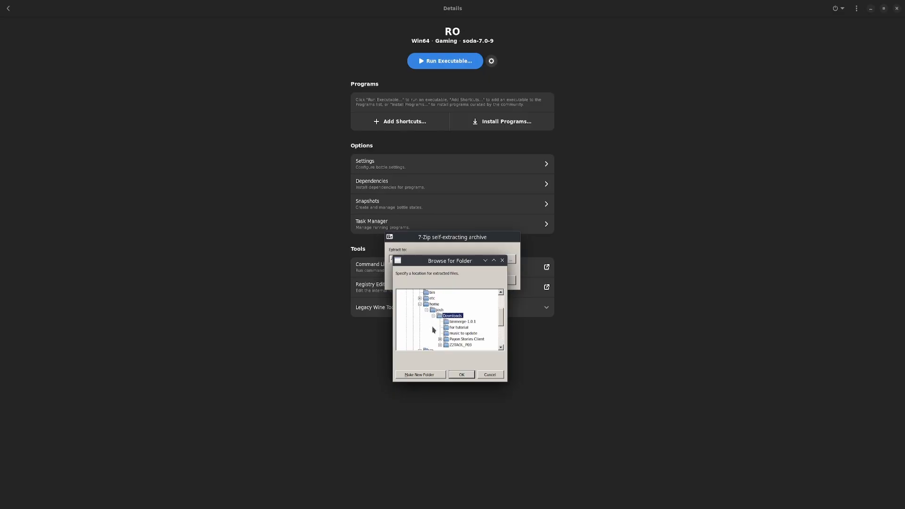
{"action": "left_click", "coordinate": [458, 327]}
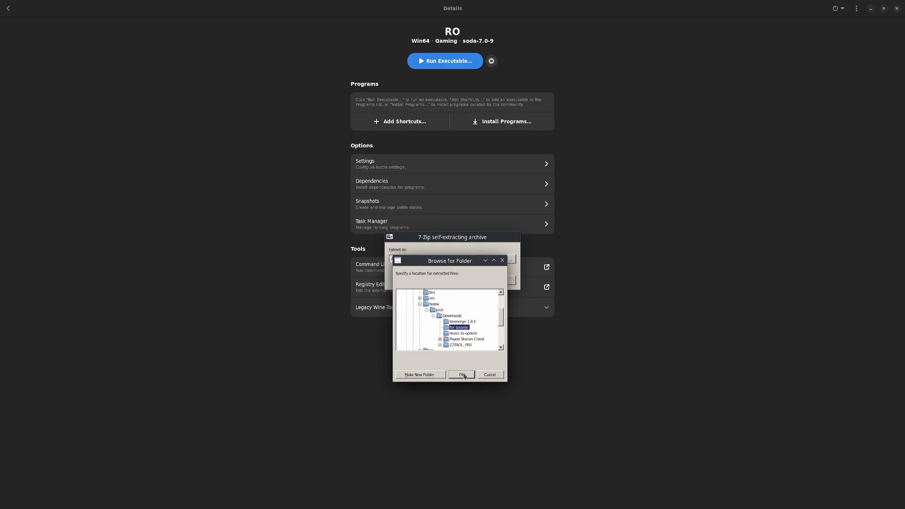
{"action": "left_click", "coordinate": [461, 374]}
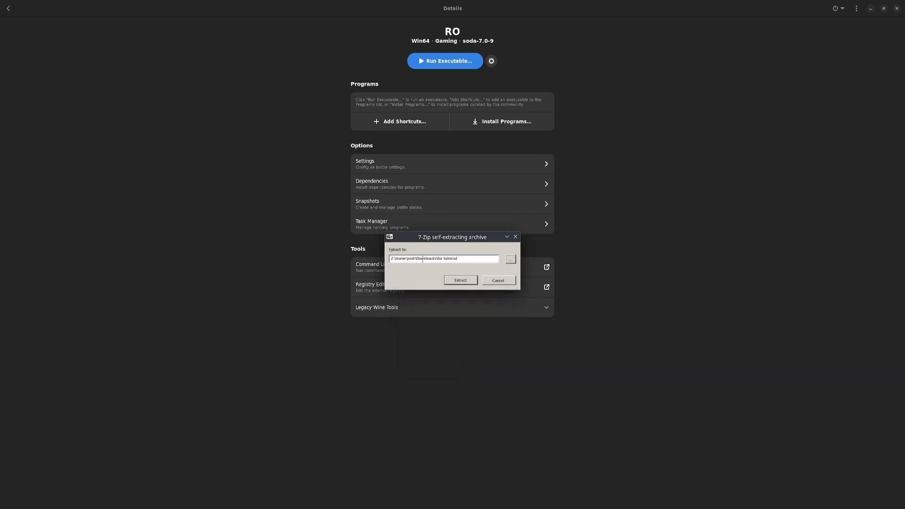
{"action": "mouse_move", "coordinate": [446, 277]}
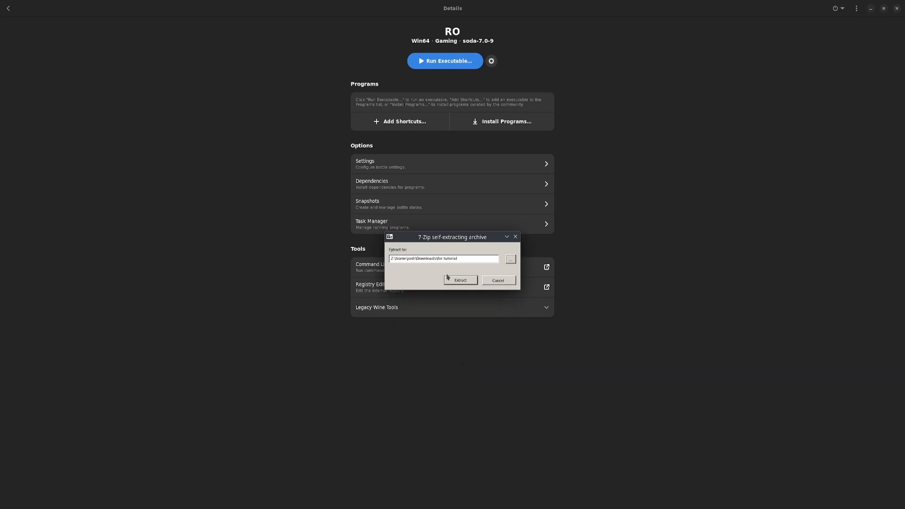
{"action": "left_click", "coordinate": [459, 280]}
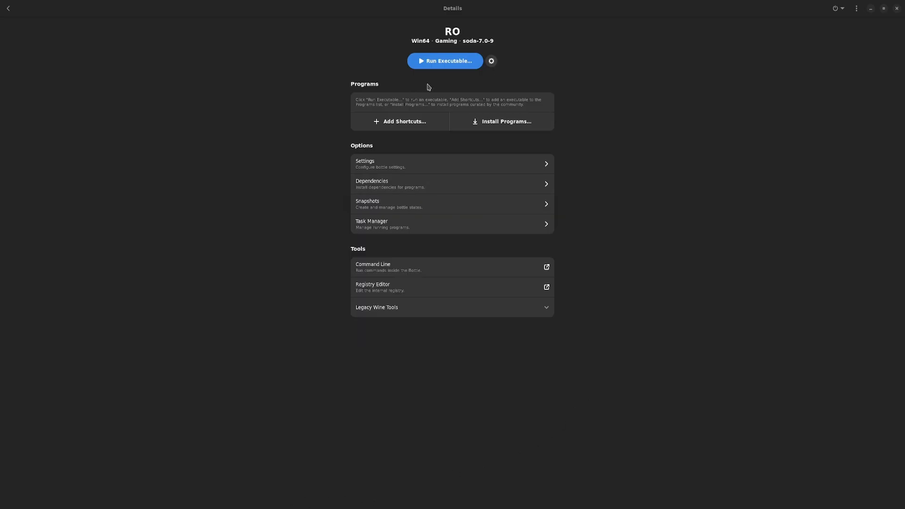
{"action": "left_click", "coordinate": [444, 61]}
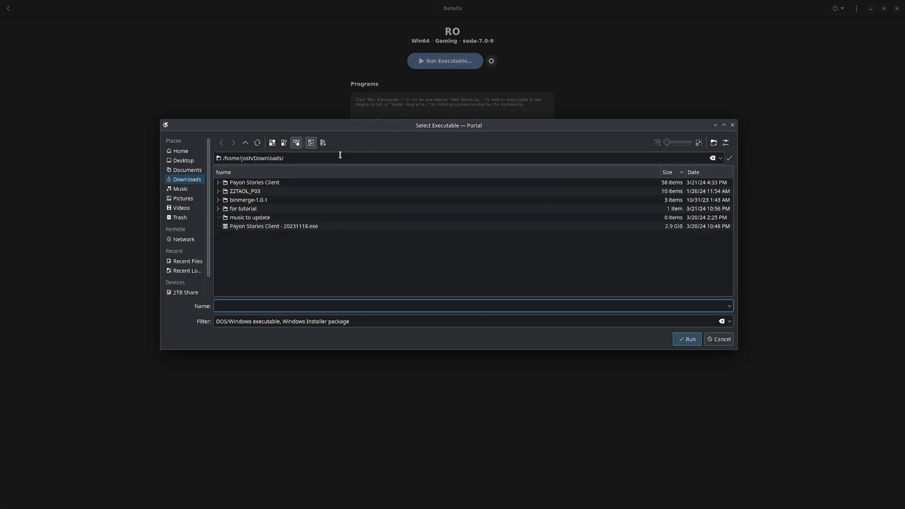
{"action": "left_click", "coordinate": [218, 208]}
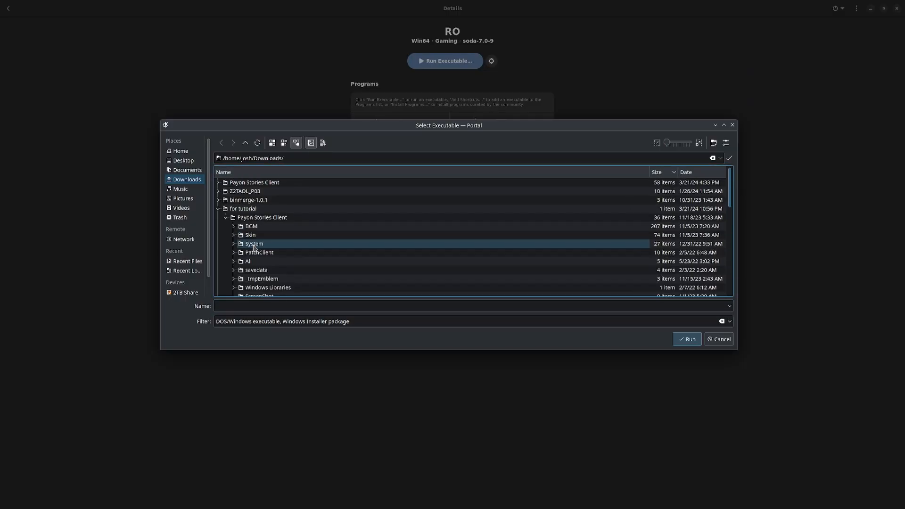
{"action": "left_click", "coordinate": [233, 287]}
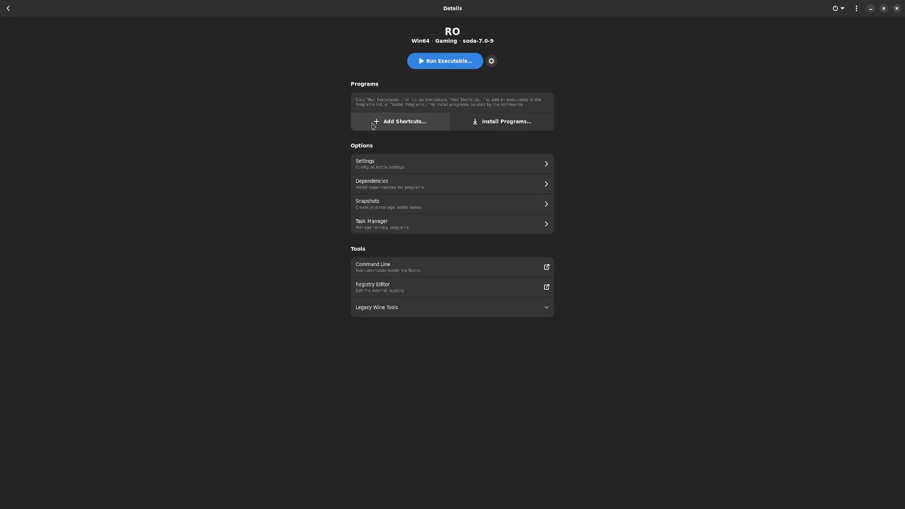
- Add Payon Stories Patcher.exe from Payon Stories Client as a program in the RO bottle
{"action": "left_click", "coordinate": [404, 121]}
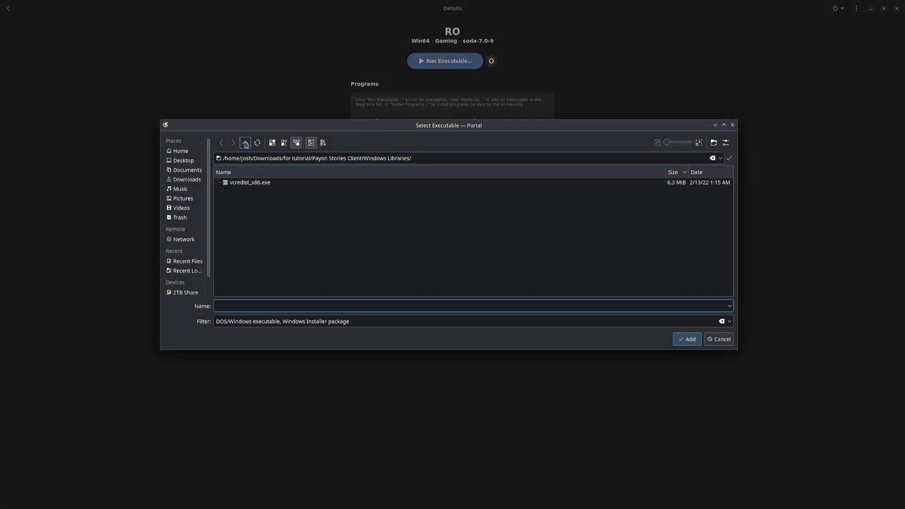
{"action": "left_click", "coordinate": [244, 142]}
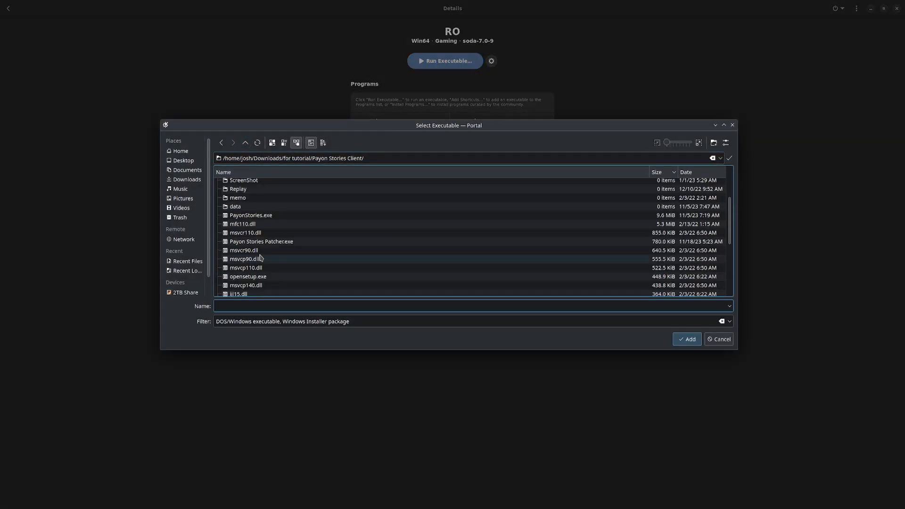
{"action": "left_click", "coordinate": [260, 241]}
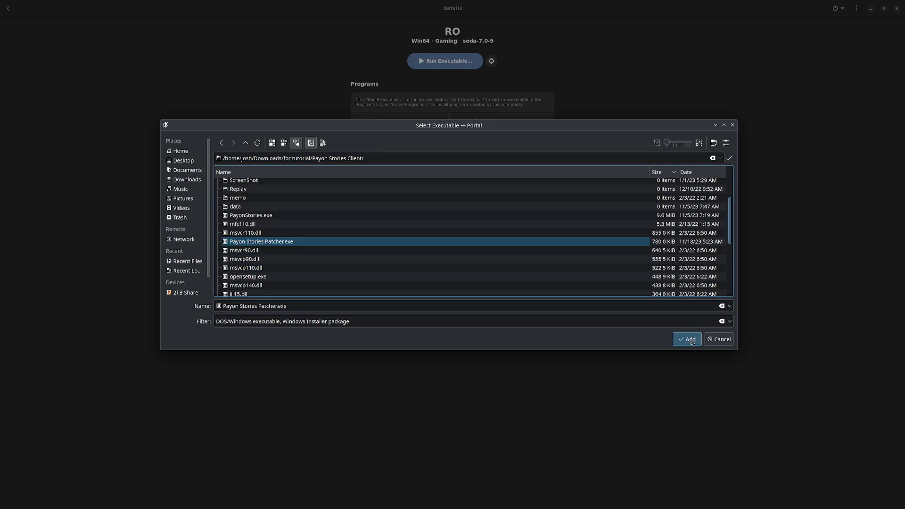
{"action": "left_click", "coordinate": [686, 339]}
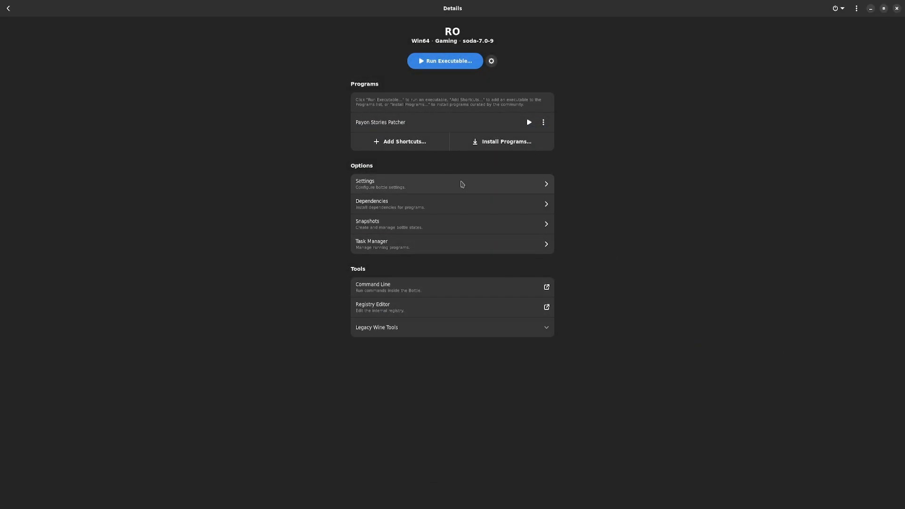
{"action": "left_click", "coordinate": [452, 184]}
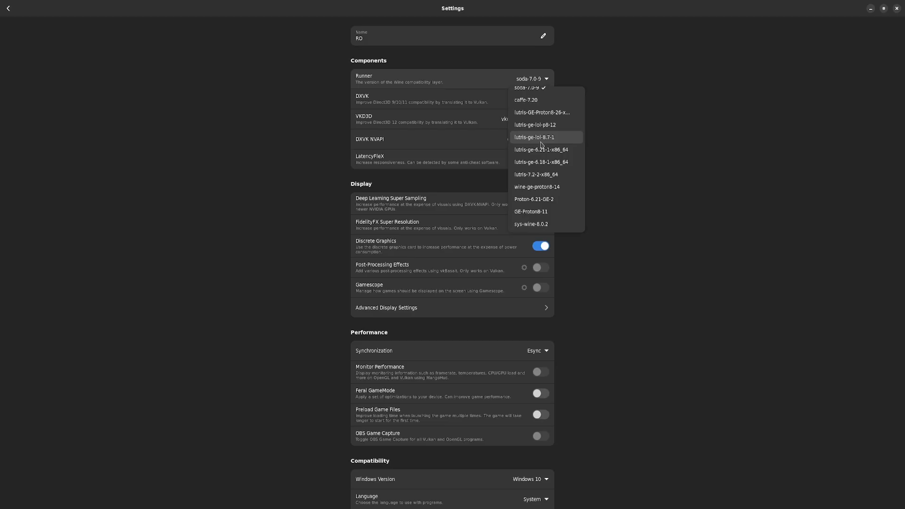
{"action": "mouse_move", "coordinate": [560, 200]}
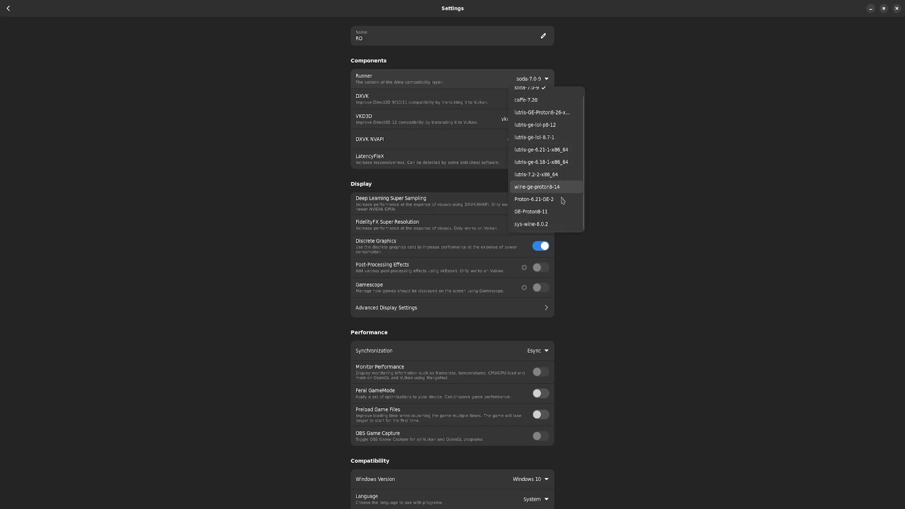
- Set the runner to sys-wine-8.0.2 and DXVK to dxvk-async-2.0, and enable LatencyFleX
{"action": "left_click", "coordinate": [529, 224]}
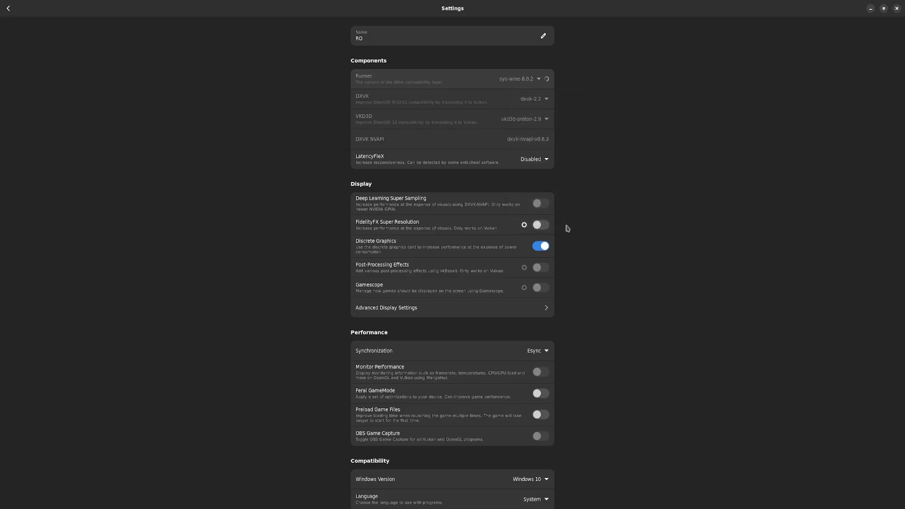
{"action": "mouse_move", "coordinate": [653, 159]}
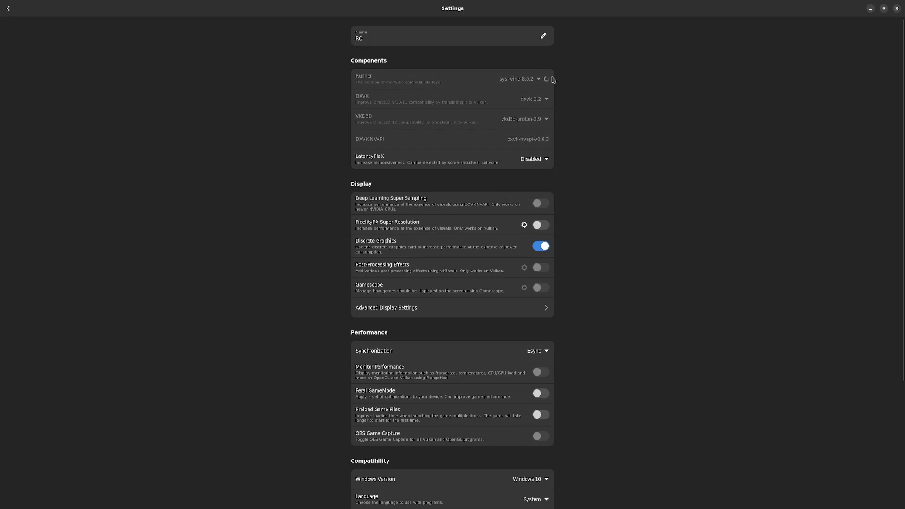
{"action": "left_click", "coordinate": [534, 98]}
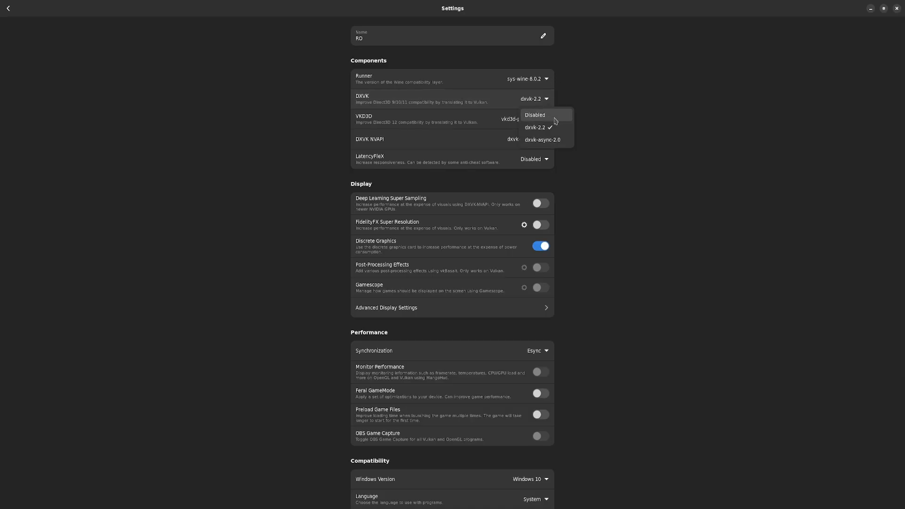
{"action": "mouse_move", "coordinate": [559, 135]}
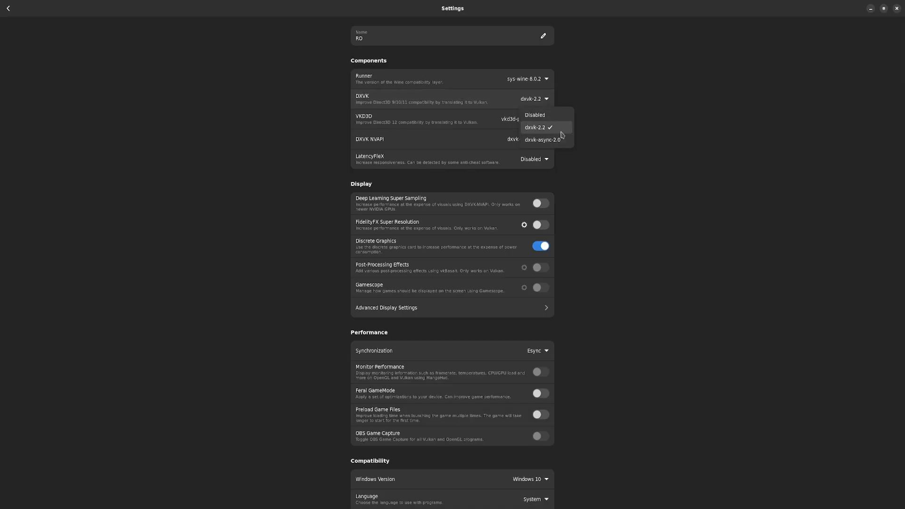
{"action": "left_click", "coordinate": [549, 139]}
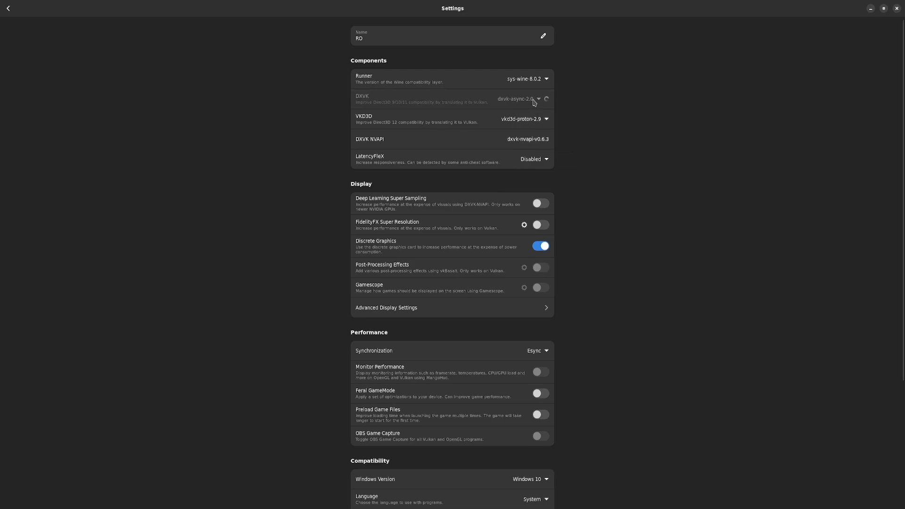
{"action": "left_click", "coordinate": [526, 98]}
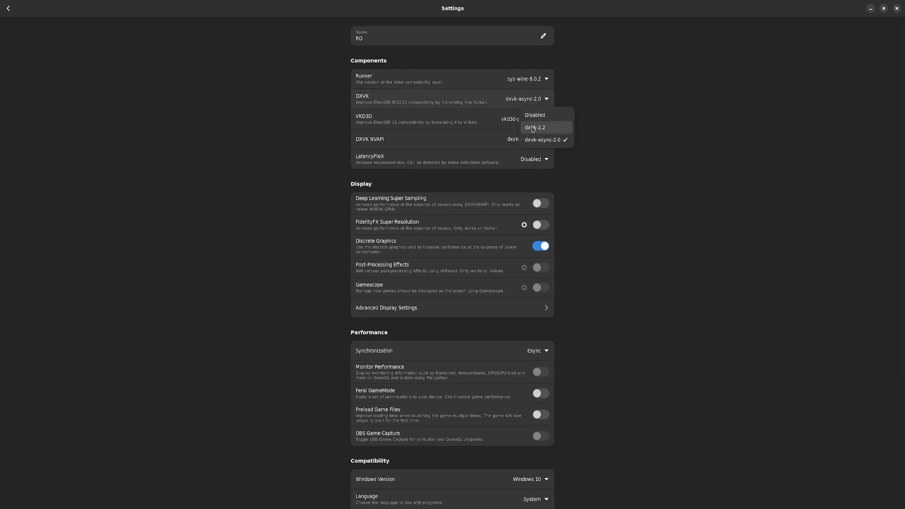
{"action": "mouse_move", "coordinate": [773, 121]}
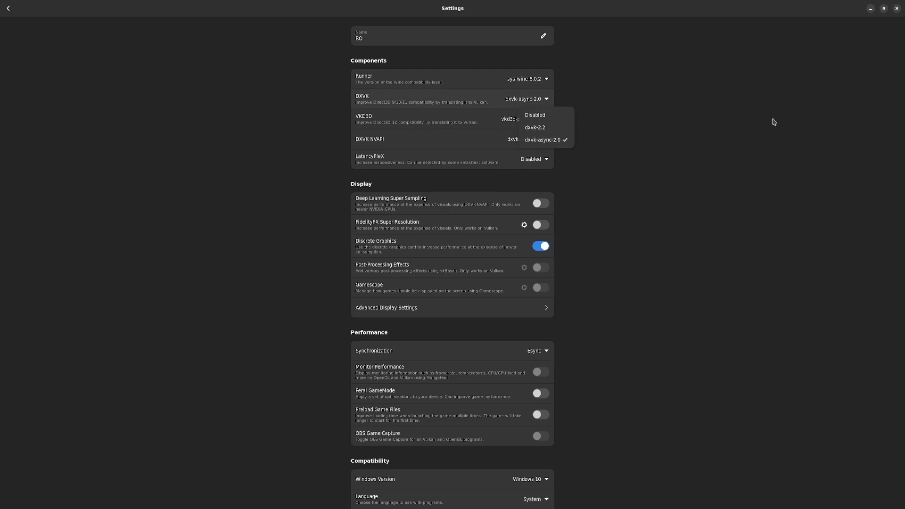
{"action": "left_click", "coordinate": [542, 140]}
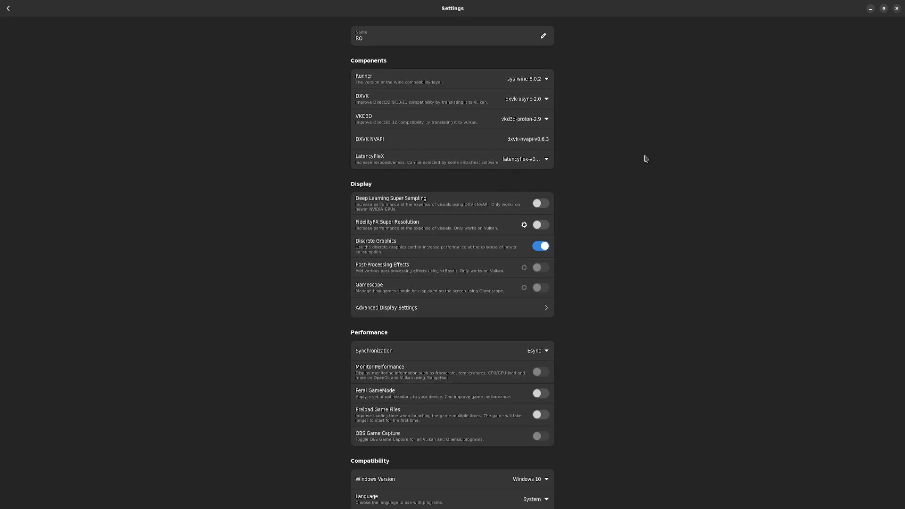
{"action": "mouse_move", "coordinate": [530, 161]}
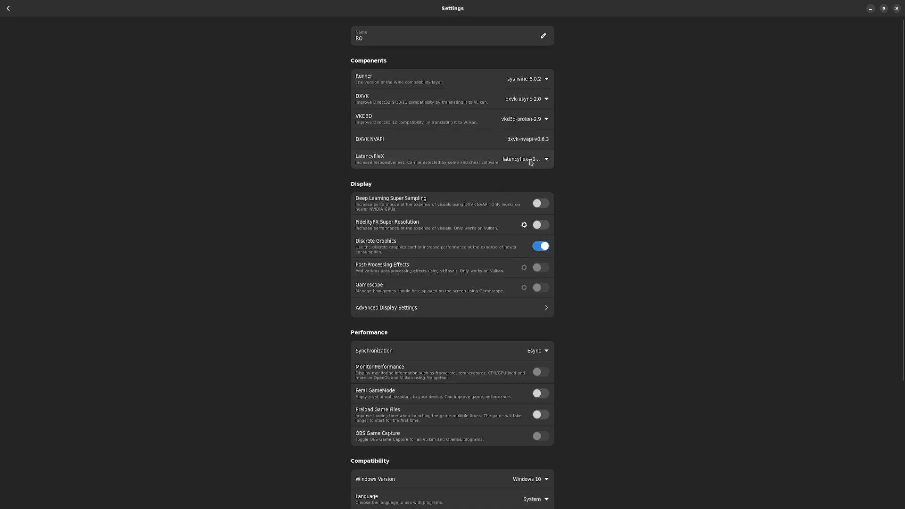
{"action": "scroll", "scroll_direction": "down", "scroll_amount": 3}
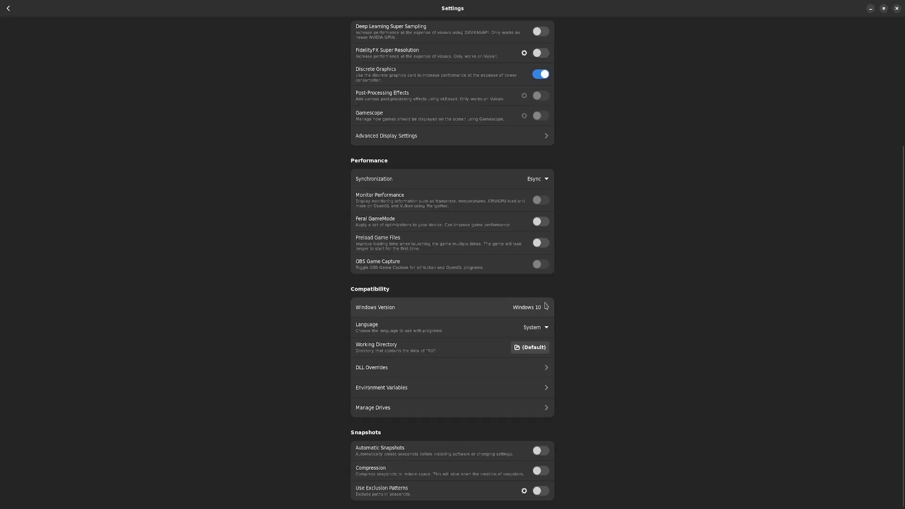
{"action": "left_click", "coordinate": [525, 306]}
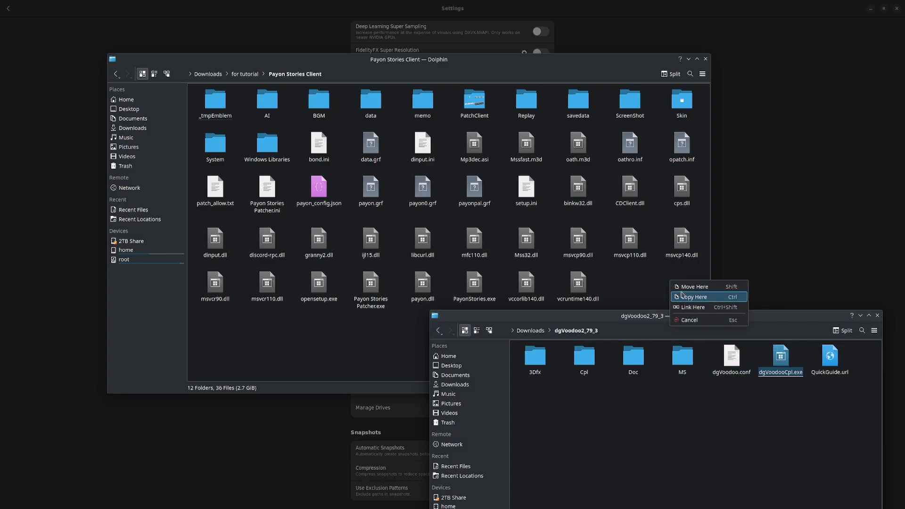
- Copy dgVoodooCpl.exe and the MS/x86 D3D8, D3DImm and DDraw DLLs into Payon Stories Client
{"action": "left_click", "coordinate": [694, 296]}
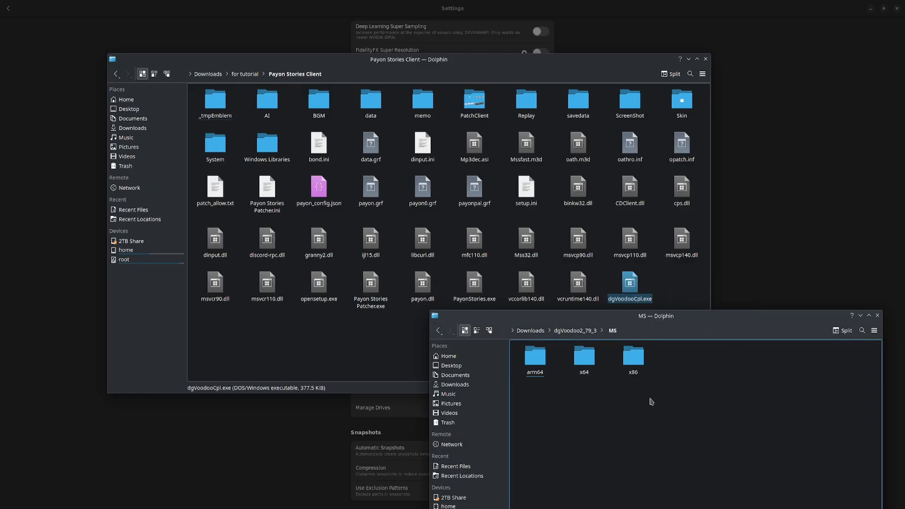
{"action": "double_click", "coordinate": [632, 357]}
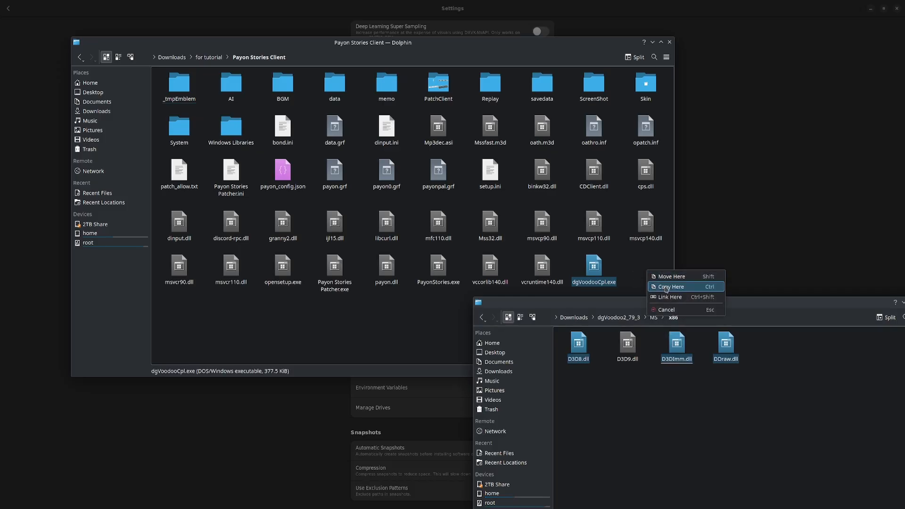
{"action": "left_click", "coordinate": [671, 286]}
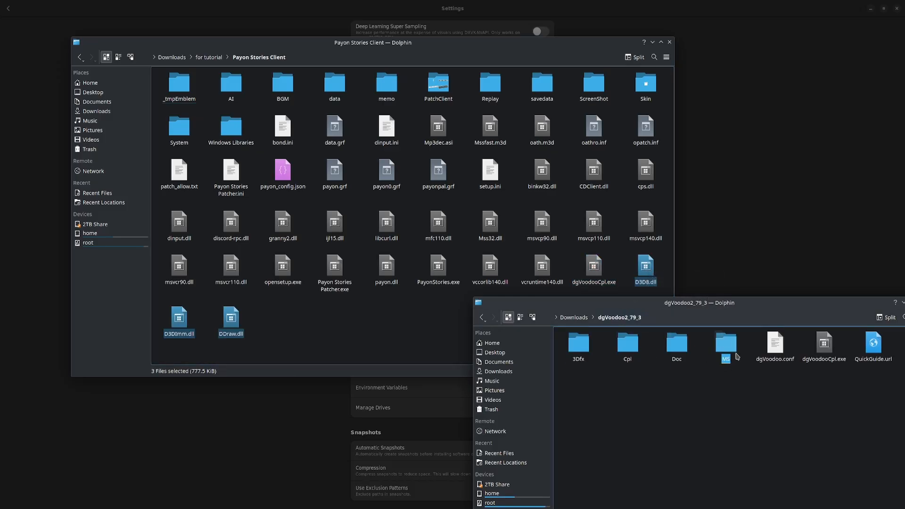
{"action": "mouse_move", "coordinate": [781, 368]}
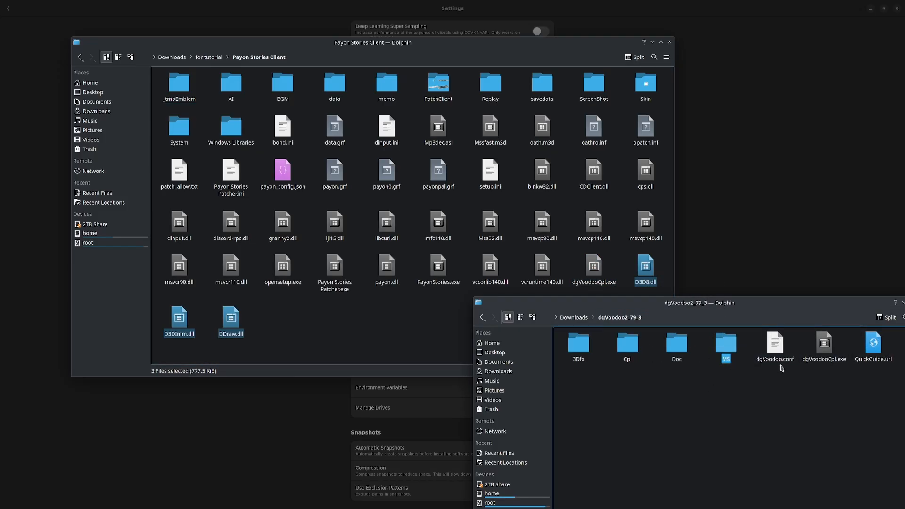
{"action": "mouse_move", "coordinate": [231, 508]}
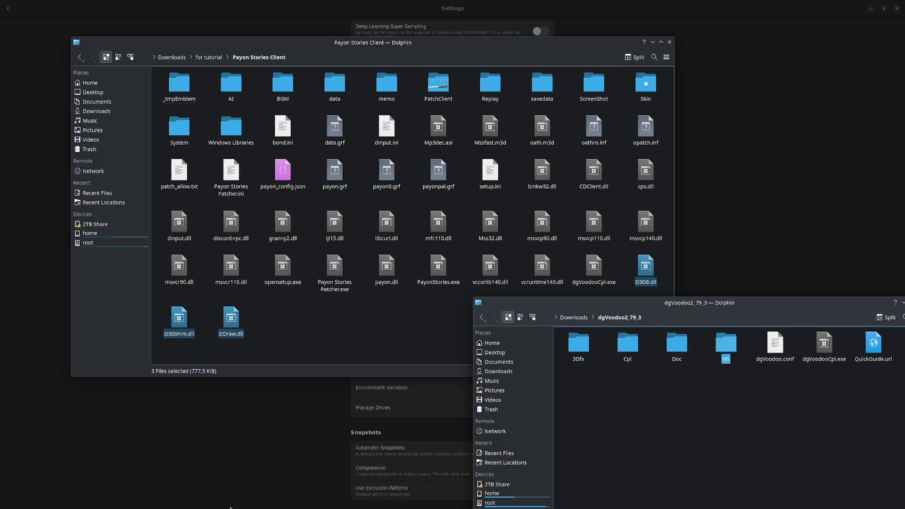
- Add d3d8, ddraw and d3dimm DLL overrides set to Native, then Builtin
{"action": "left_click", "coordinate": [372, 367]}
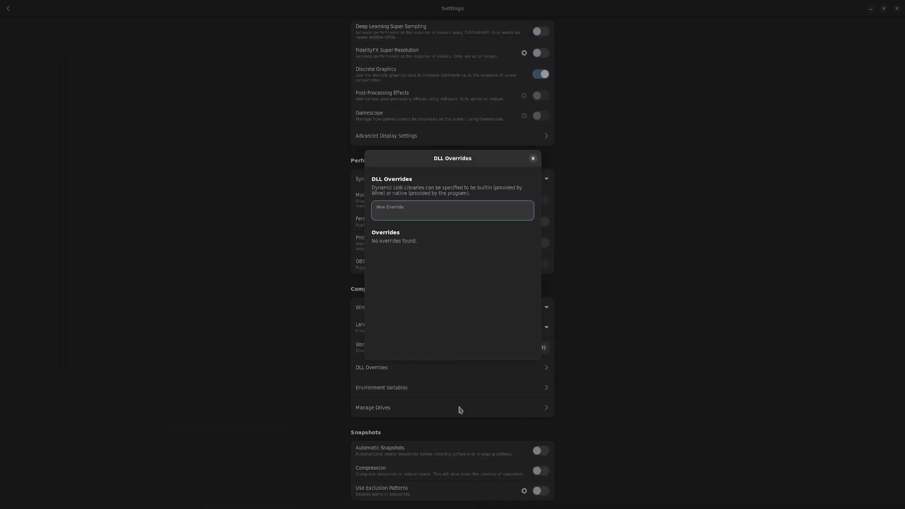
{"action": "left_click", "coordinate": [452, 210]}
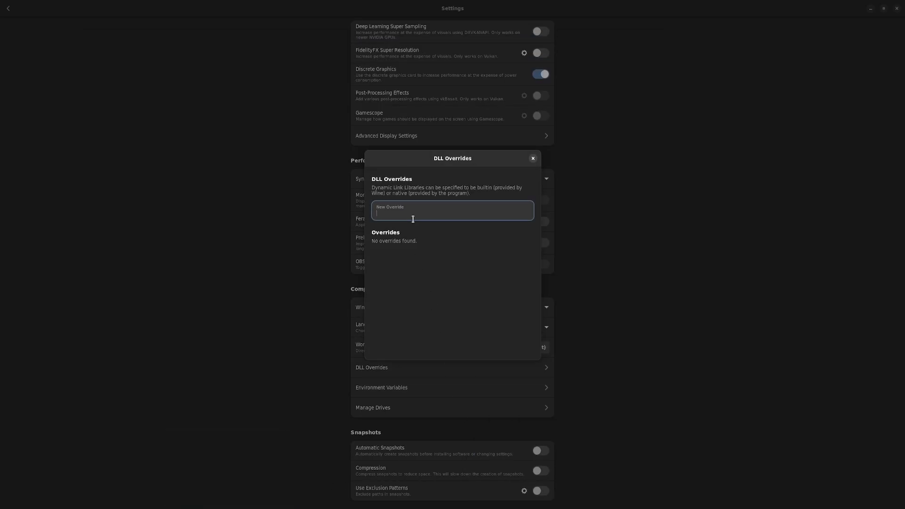
{"action": "type", "text": "d3d8"}
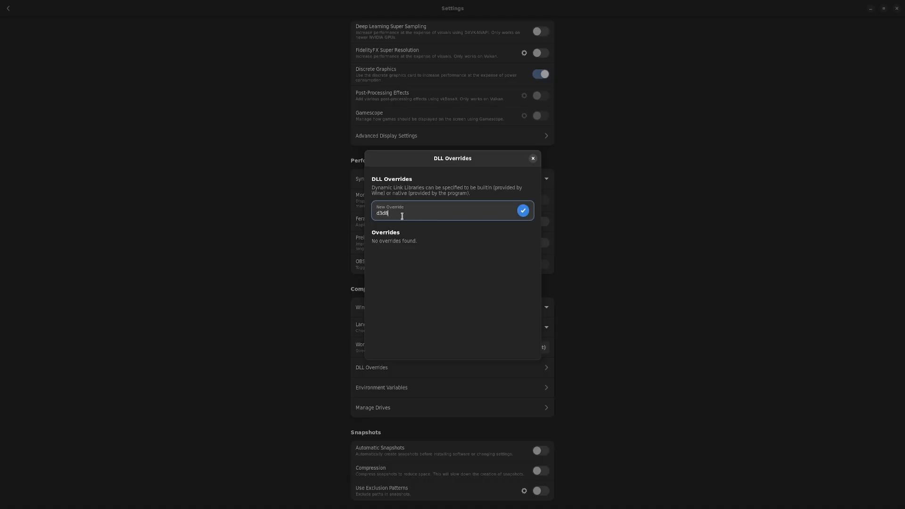
{"action": "left_click", "coordinate": [522, 210]}
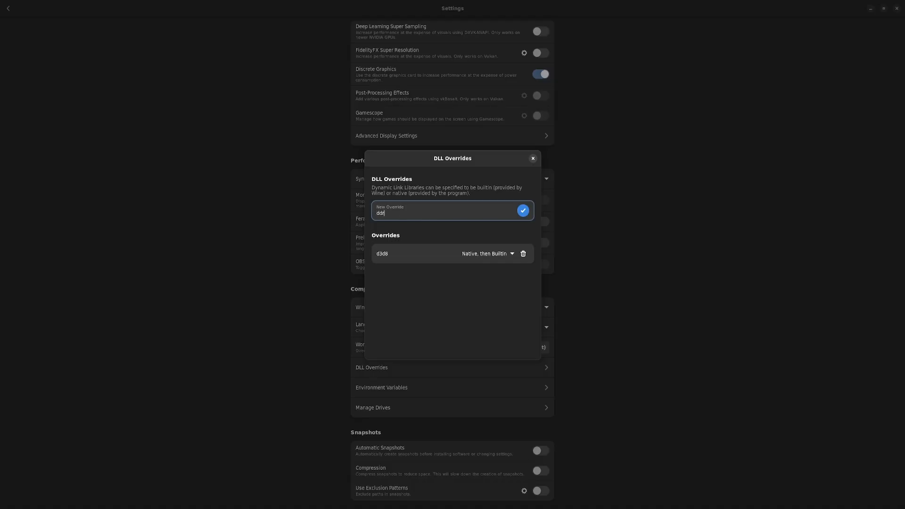
{"action": "left_click", "coordinate": [522, 210]}
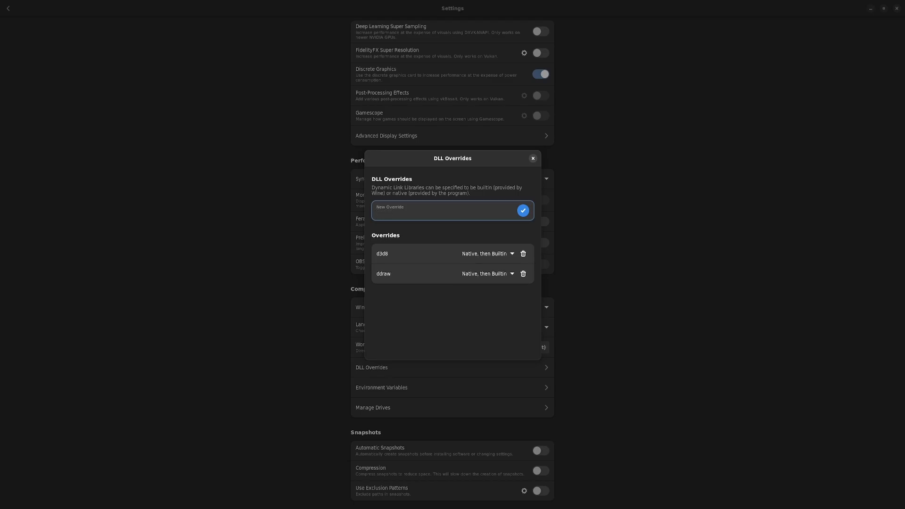
{"action": "type", "text": "d3d"}
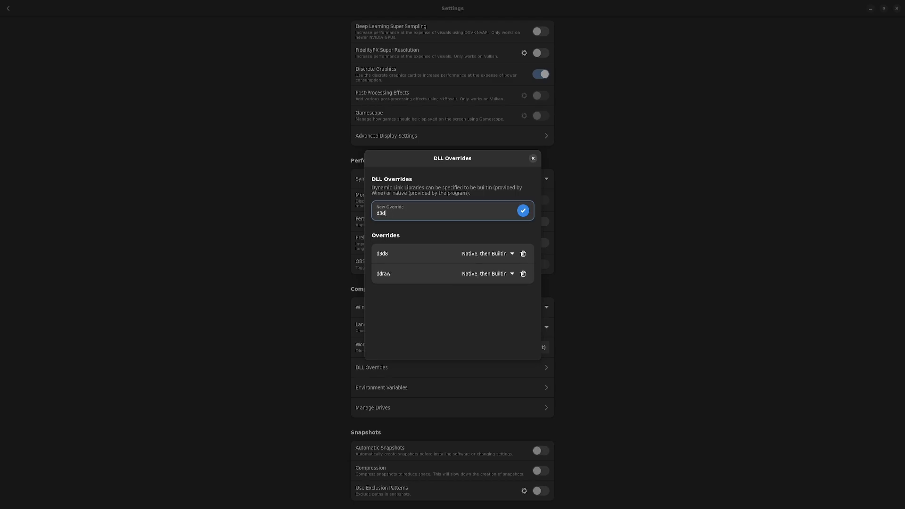
{"action": "left_click", "coordinate": [522, 210]}
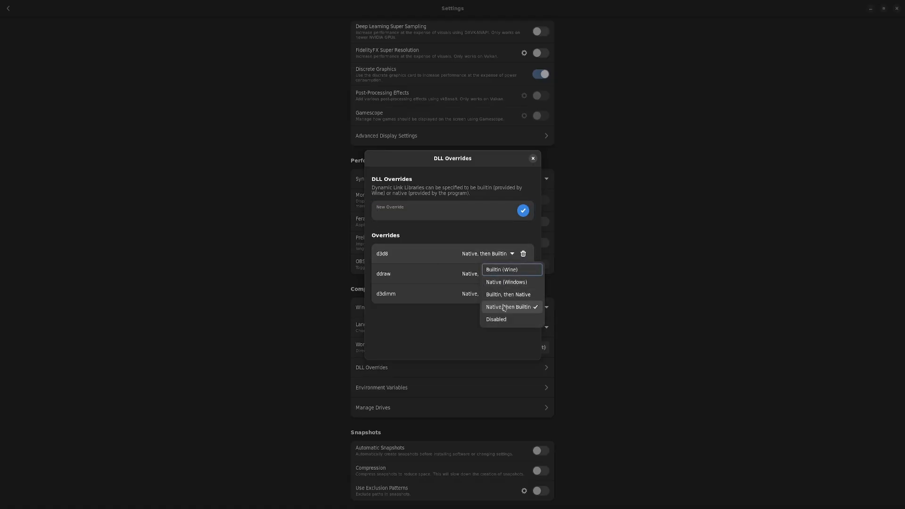
{"action": "mouse_move", "coordinate": [509, 294]}
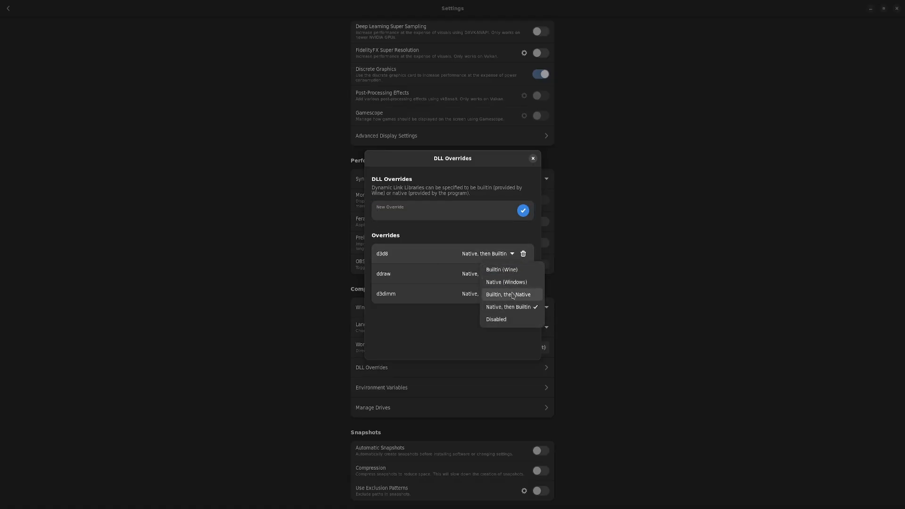
{"action": "left_click", "coordinate": [532, 158]}
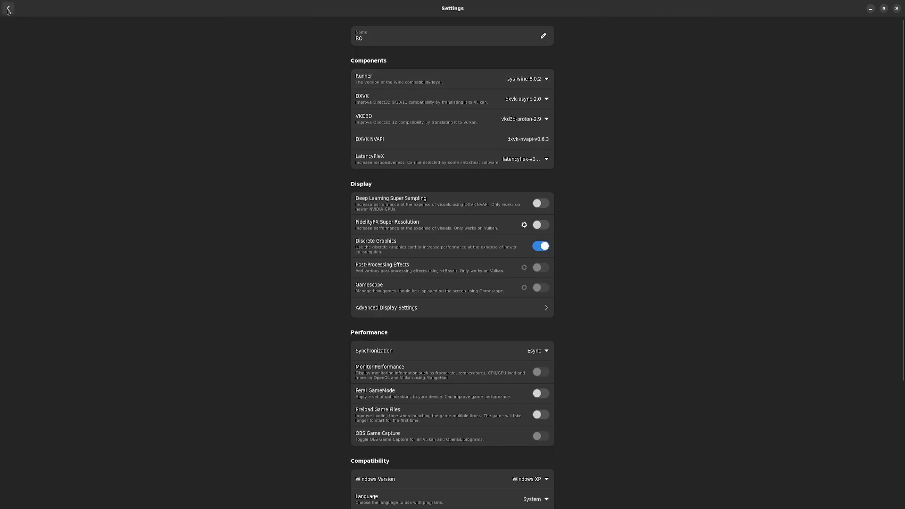
- Launch Payon Stories Patcher, open its graphics setup and select a dgVoodoo graphics device
{"action": "left_click", "coordinate": [8, 8]}
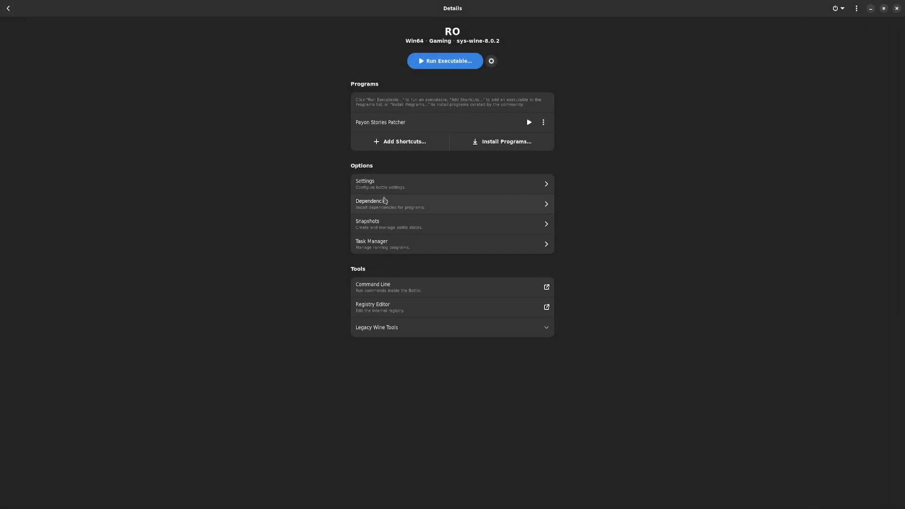
{"action": "left_click", "coordinate": [527, 122]}
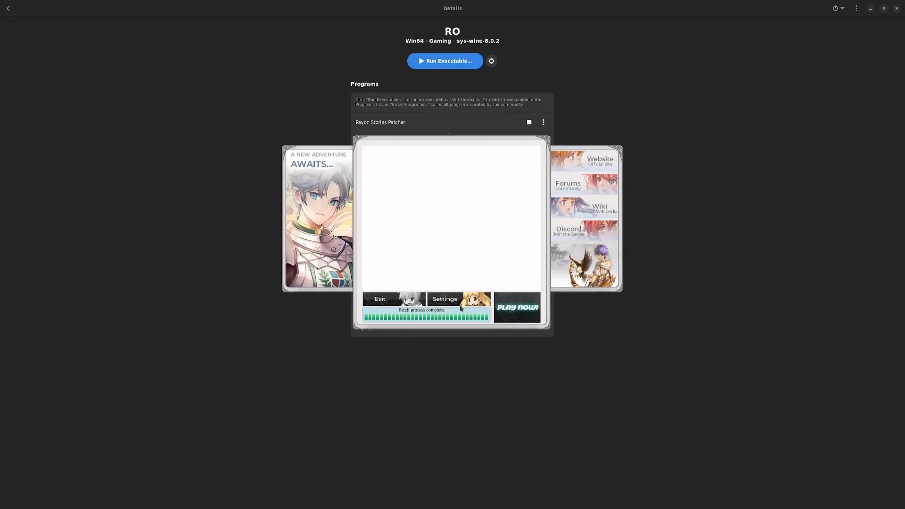
{"action": "left_click", "coordinate": [444, 299]}
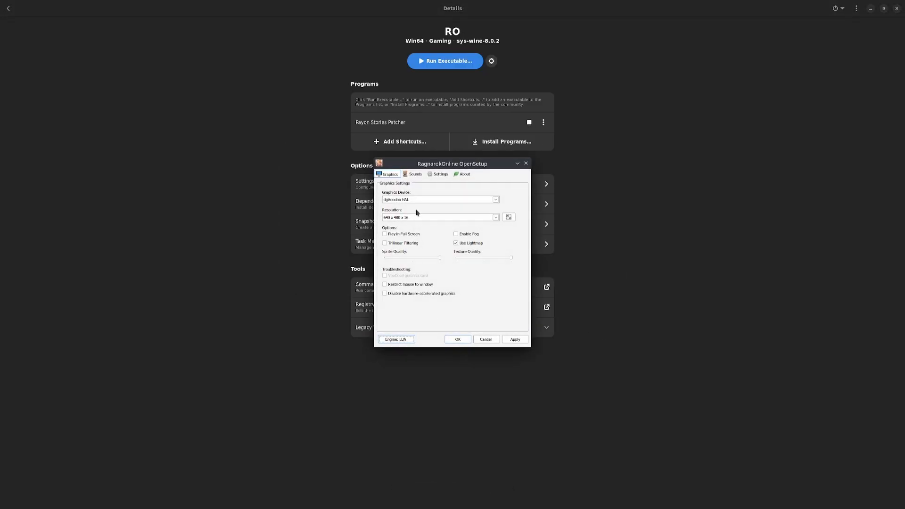
{"action": "mouse_move", "coordinate": [419, 205]}
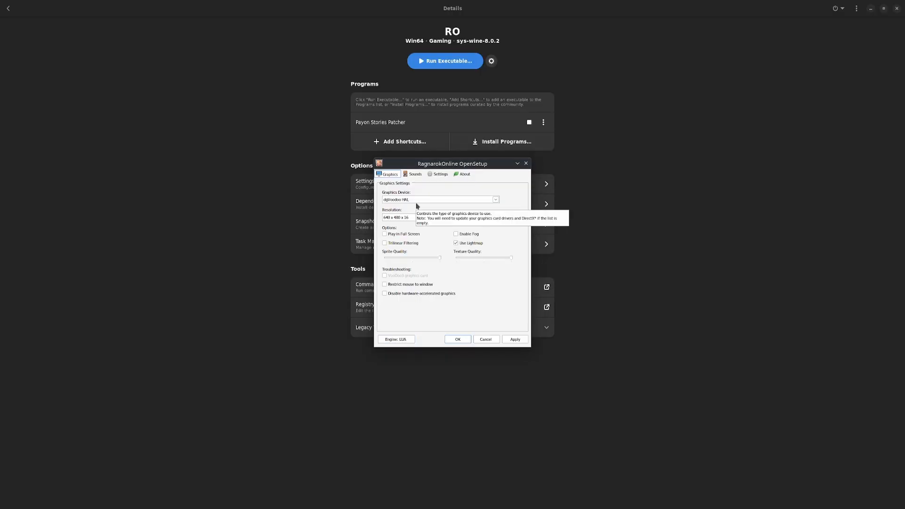
{"action": "left_click", "coordinate": [494, 199]}
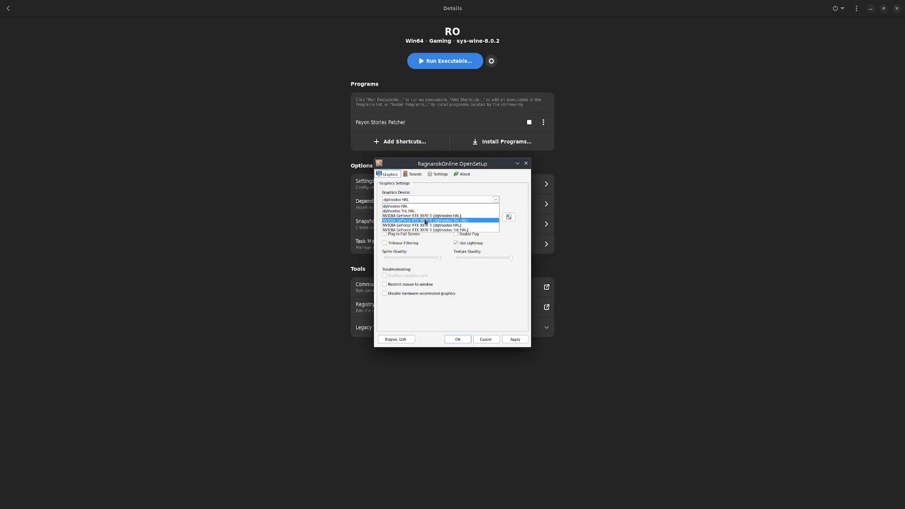
{"action": "left_click", "coordinate": [422, 220]}
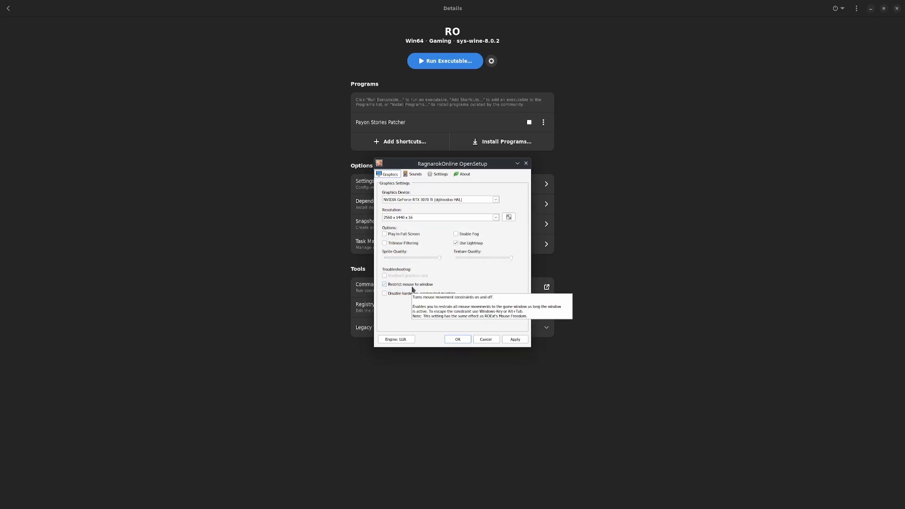
{"action": "mouse_move", "coordinate": [411, 244]}
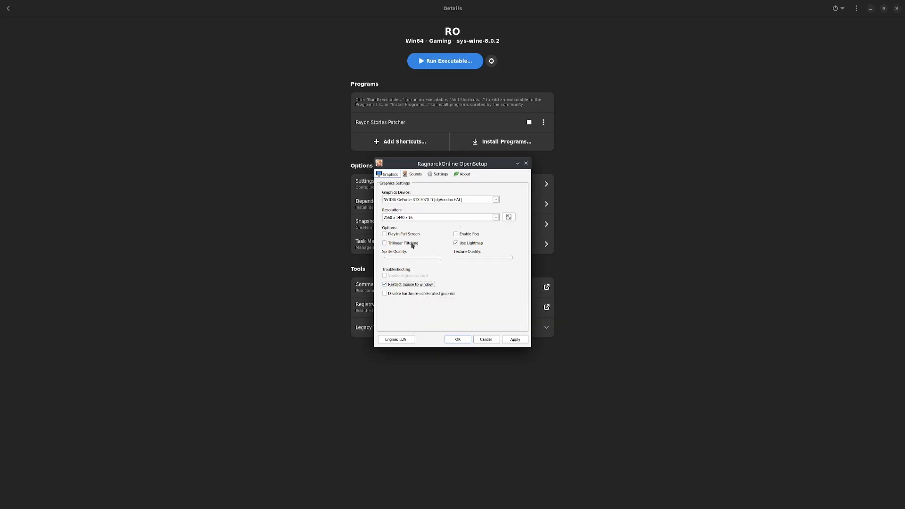
- Set resolution to 1920 x 1080 x 16, review the Sound and Command tabs, and save
{"action": "left_click", "coordinate": [494, 217]}
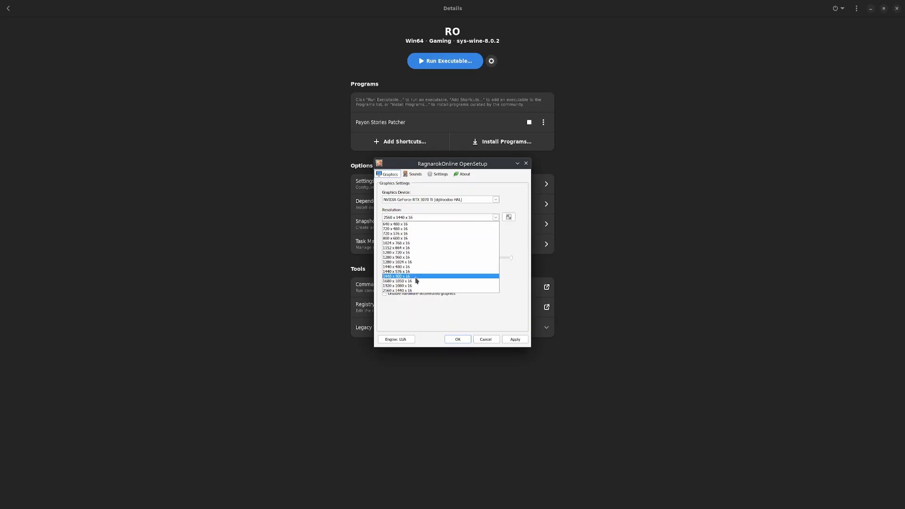
{"action": "left_click", "coordinate": [396, 286]}
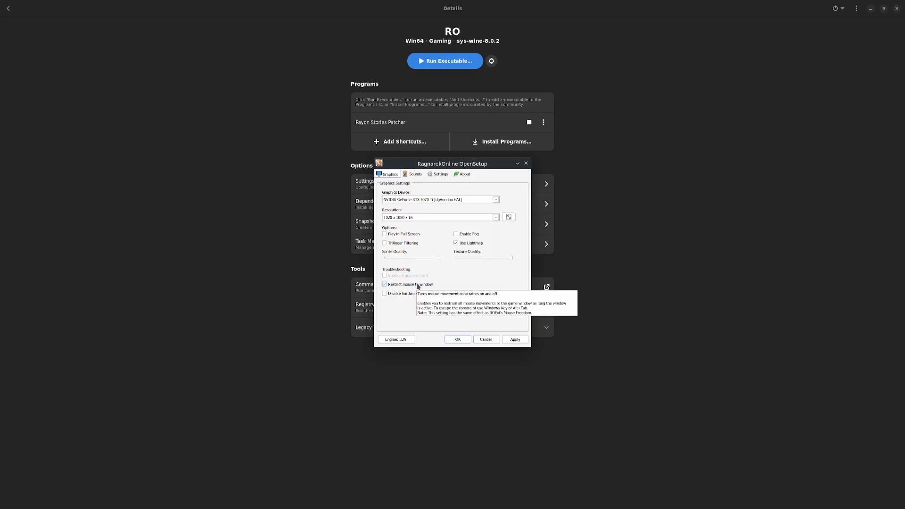
{"action": "left_click", "coordinate": [414, 174]}
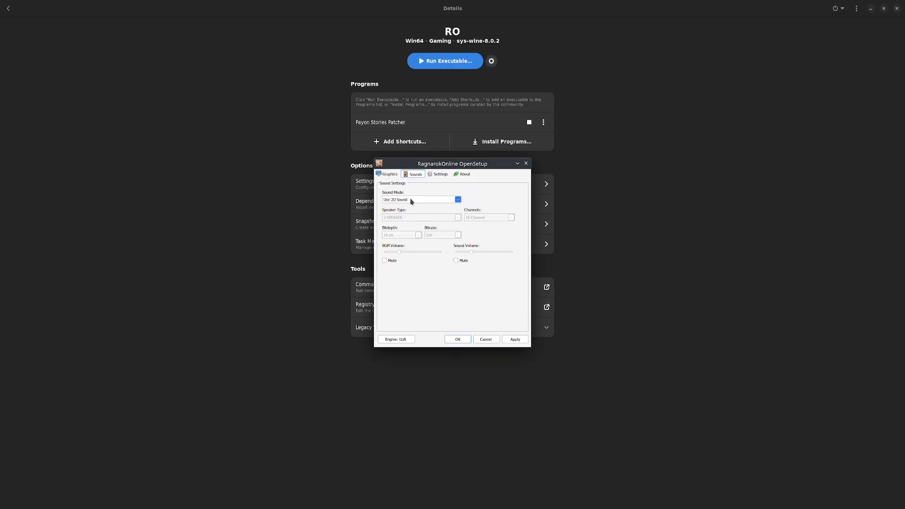
{"action": "left_click", "coordinate": [440, 174]}
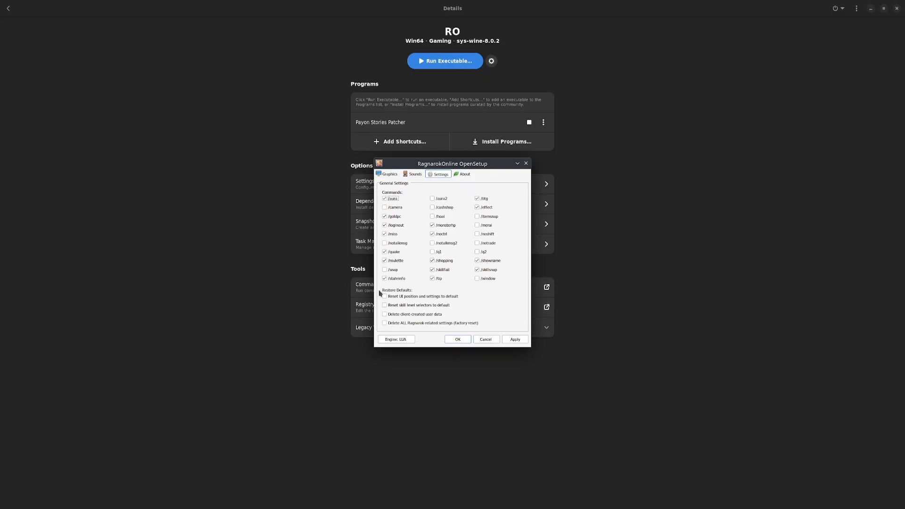
{"action": "mouse_move", "coordinate": [439, 221]}
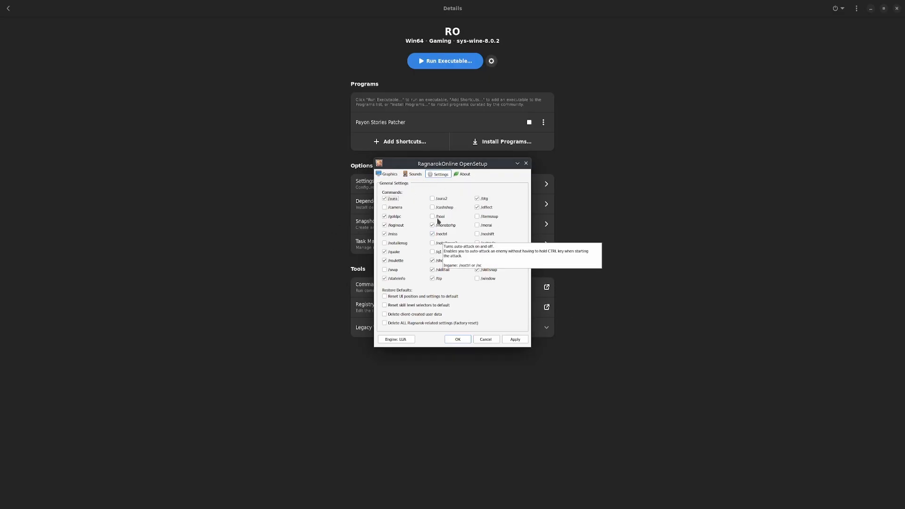
{"action": "left_click", "coordinate": [390, 173]}
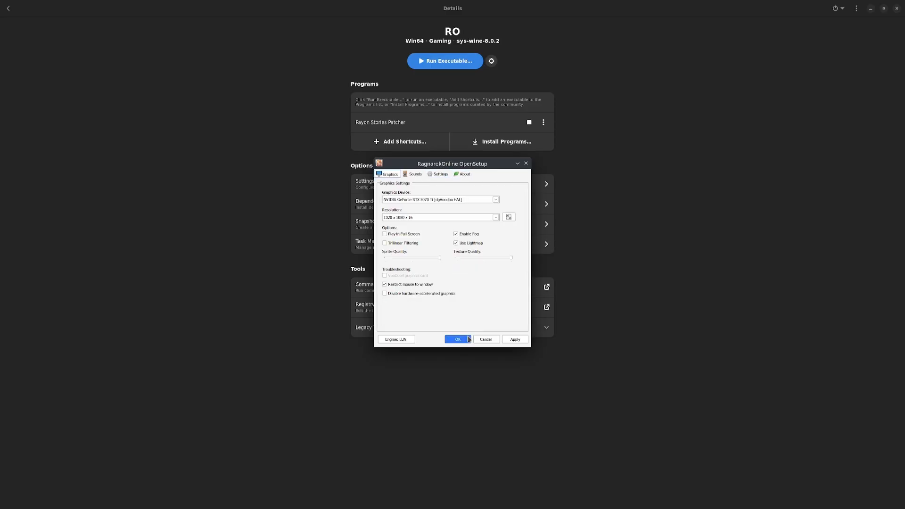
{"action": "left_click", "coordinate": [457, 339]}
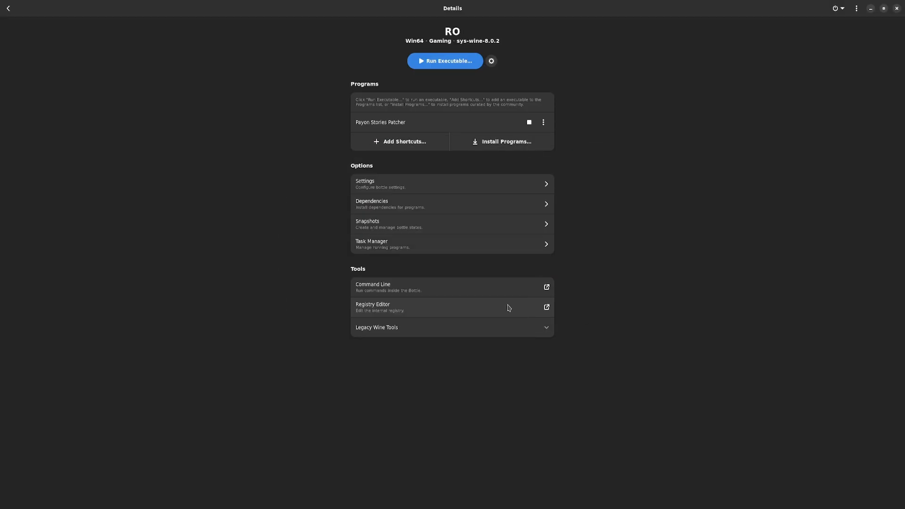
- Run dgVoodooCpl.exe from Payon Stories Client with the Wine Windows Program Loader
{"action": "left_click", "coordinate": [527, 122]}
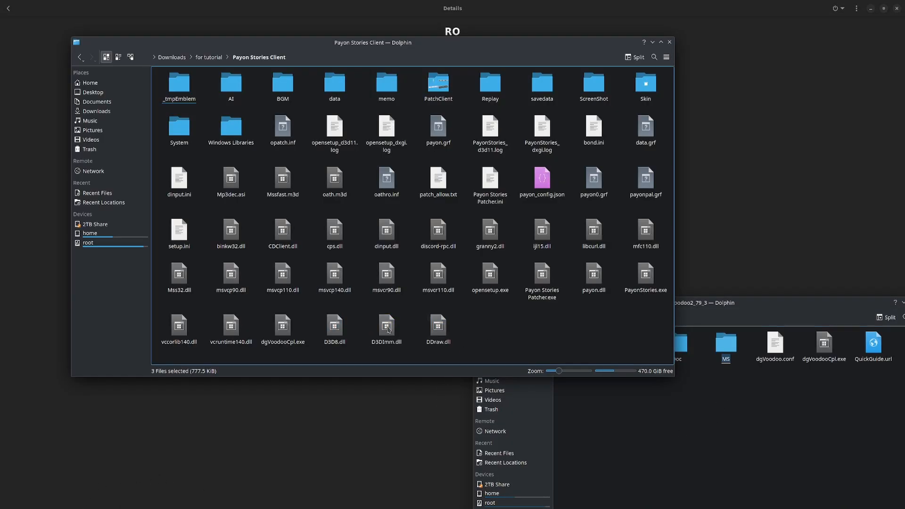
{"action": "right_click", "coordinate": [282, 326]}
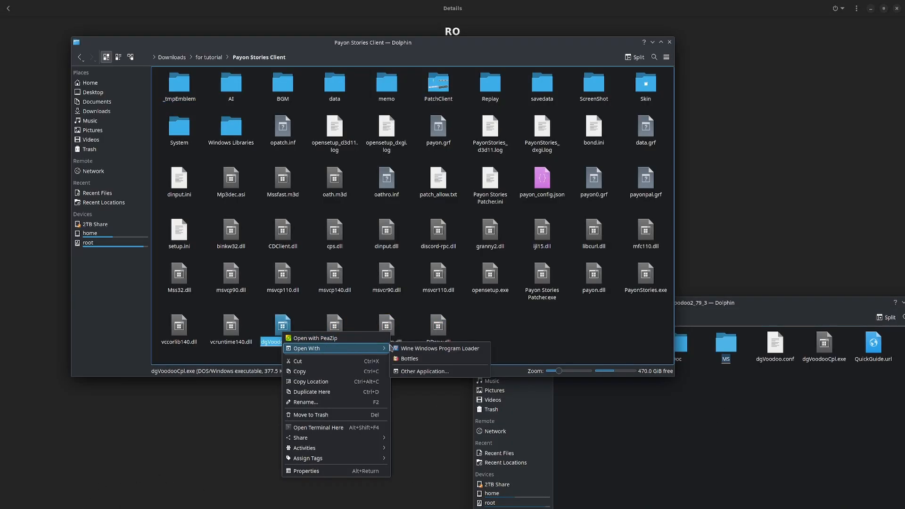
{"action": "left_click", "coordinate": [439, 347]}
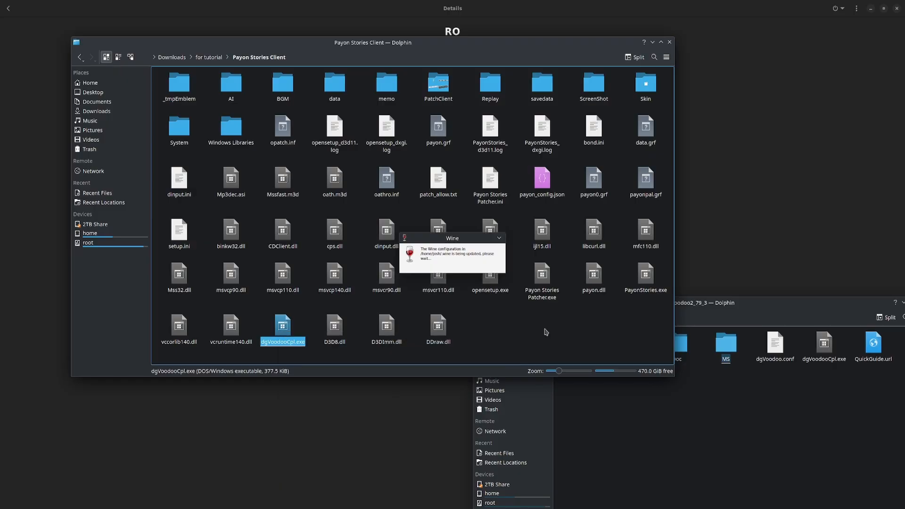
{"action": "mouse_move", "coordinate": [353, 356]}
{"action": "type", "text": "sudo apt get"}
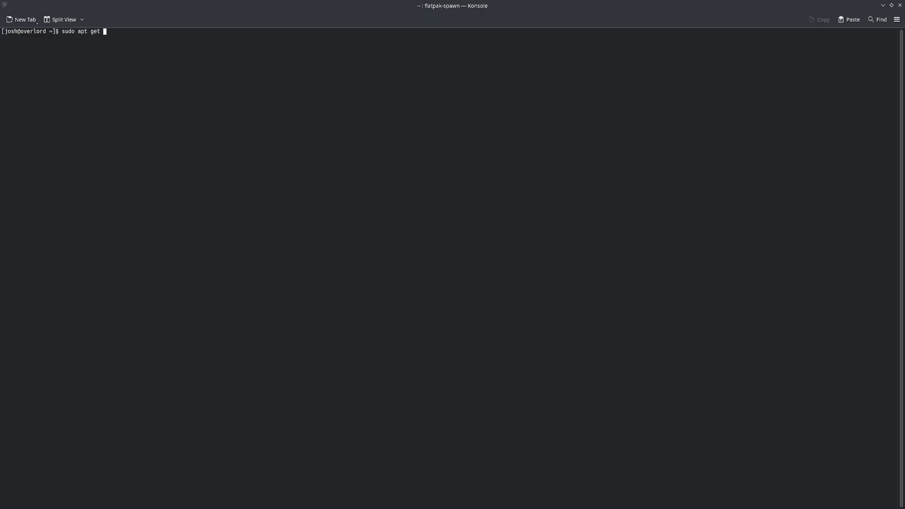
- Point the dgVoodoo config at the Downloads/for tutorial/Payon Stories Client folder
{"action": "key", "text": "ctrl+c"}
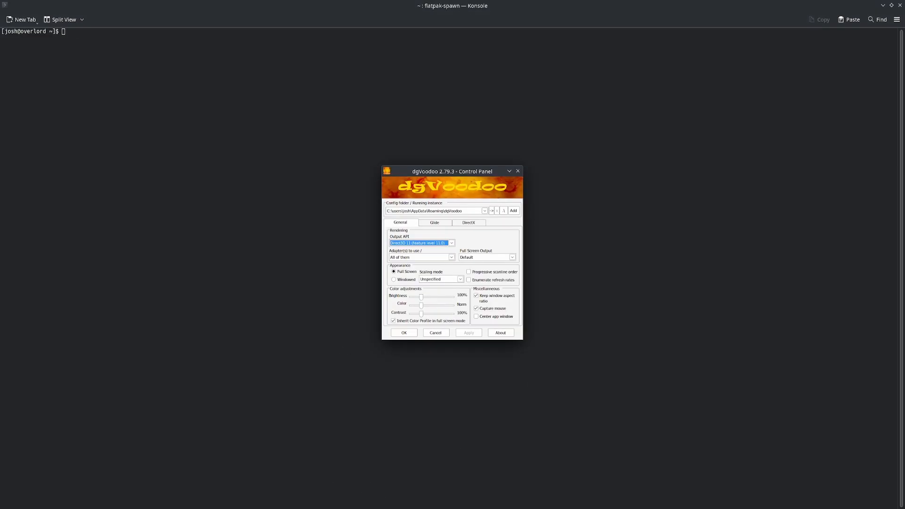
{"action": "mouse_move", "coordinate": [473, 221]}
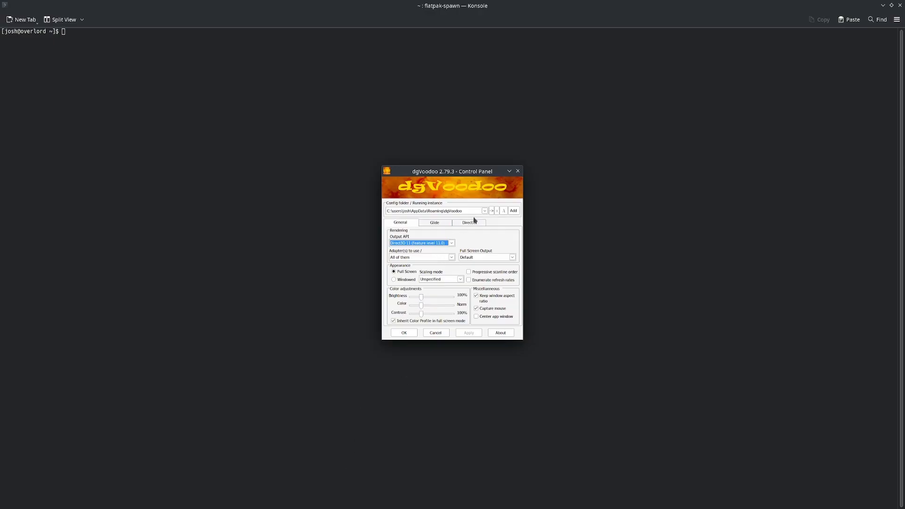
{"action": "left_click", "coordinate": [513, 210]}
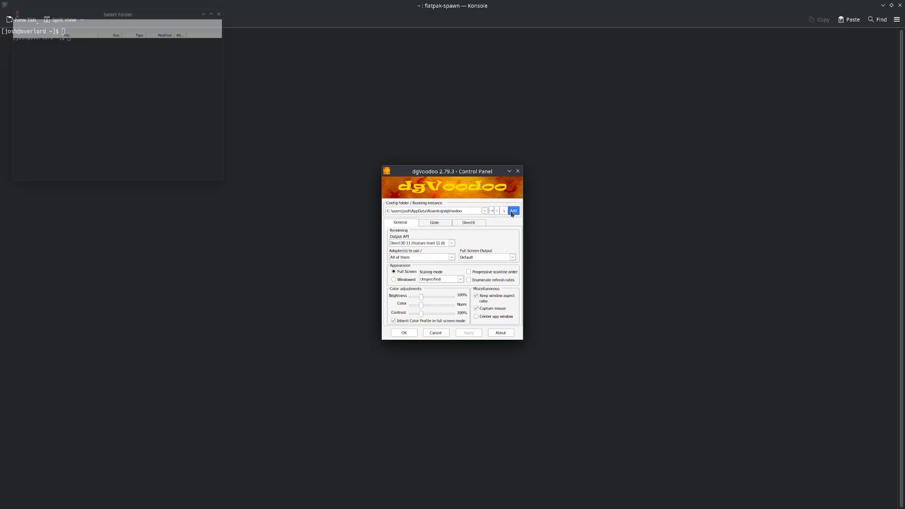
{"action": "left_click", "coordinate": [512, 210]}
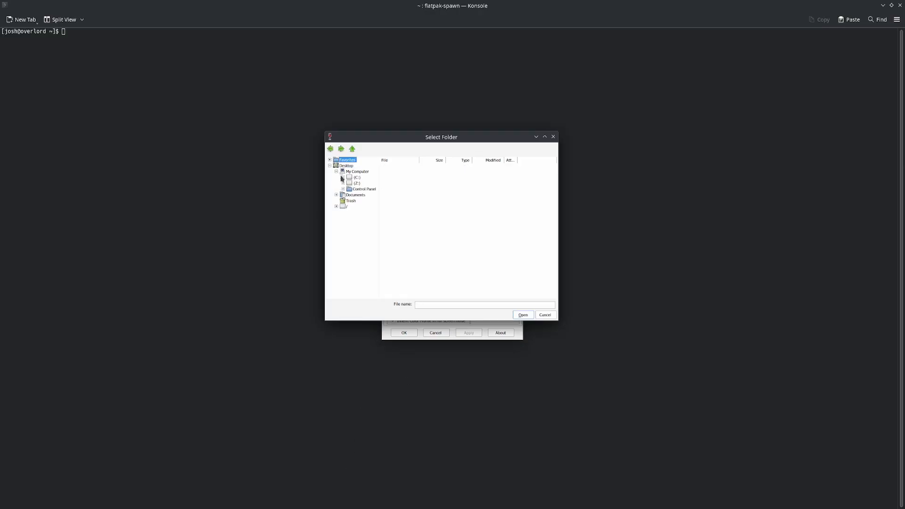
{"action": "left_click", "coordinate": [343, 183]}
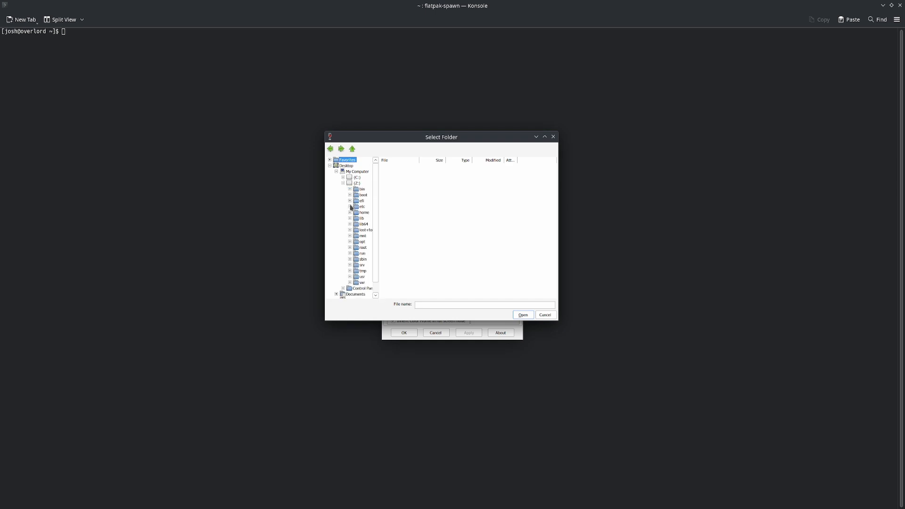
{"action": "left_click", "coordinate": [349, 212]}
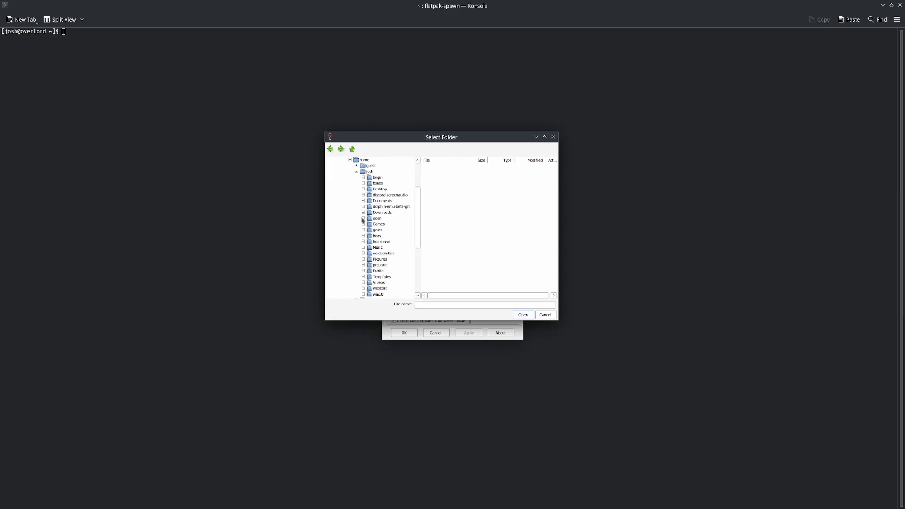
{"action": "left_click", "coordinate": [363, 213]}
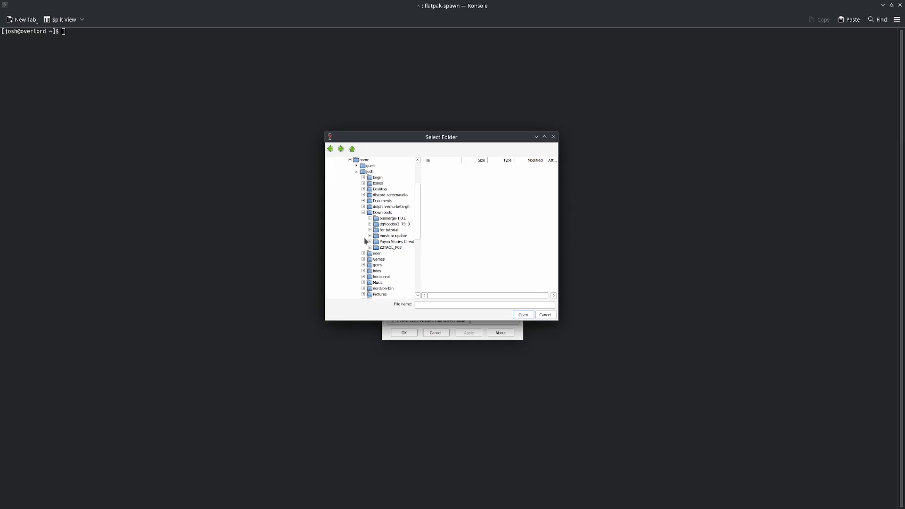
{"action": "left_click", "coordinate": [370, 230]}
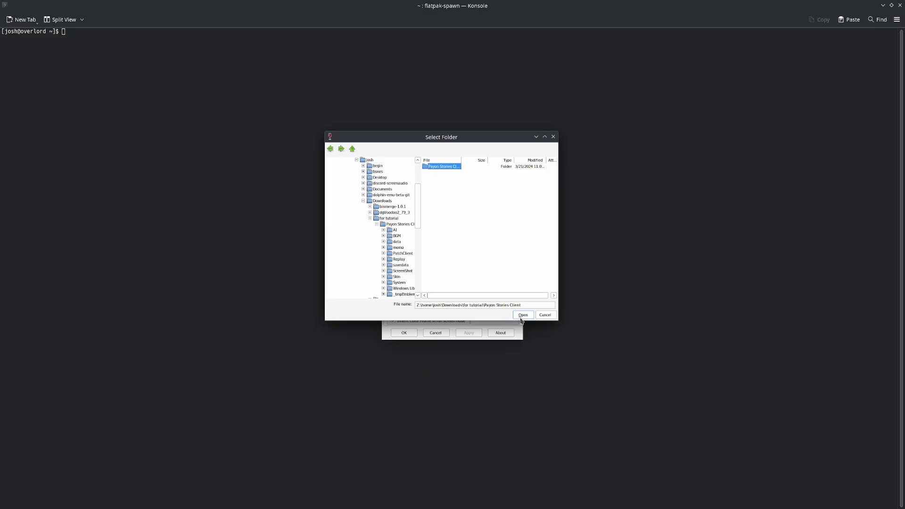
{"action": "left_click", "coordinate": [521, 314]}
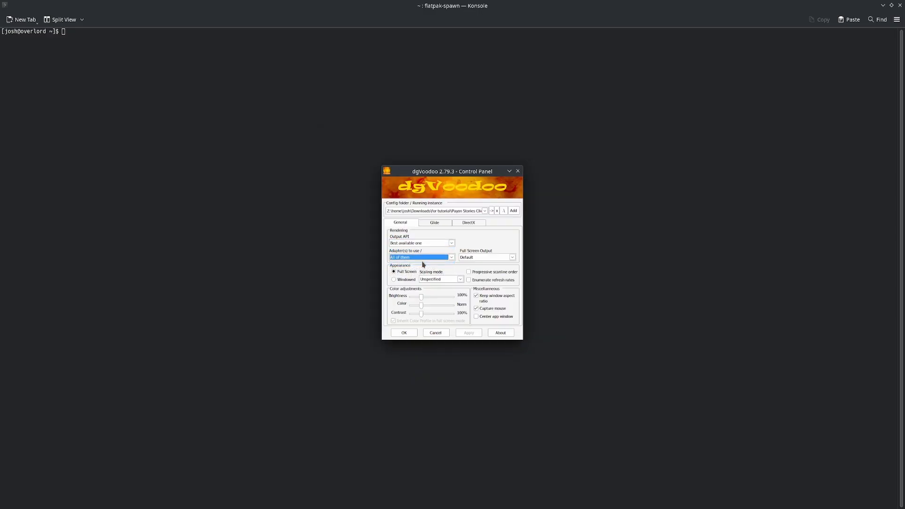
- Select the NVIDIA adapter, disable mipmapping, force filtering, and set video memory size
{"action": "left_click", "coordinate": [451, 257]}
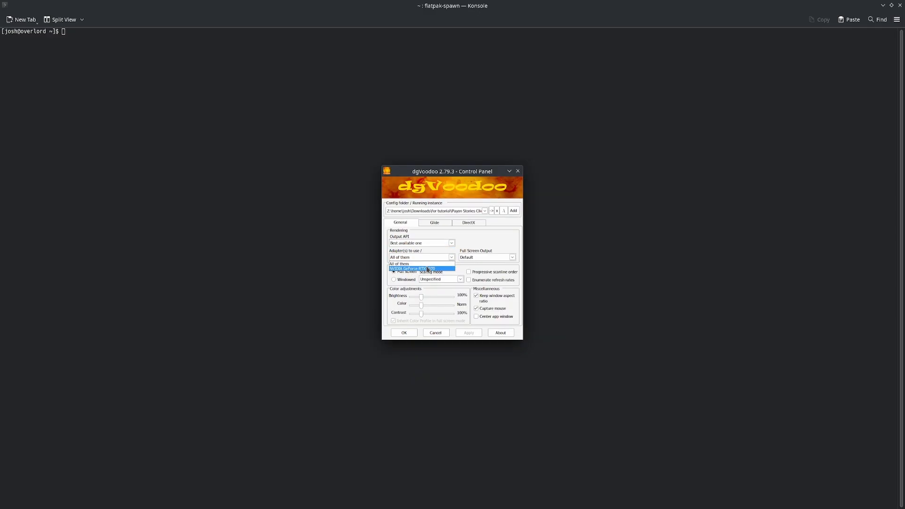
{"action": "left_click", "coordinate": [468, 222]}
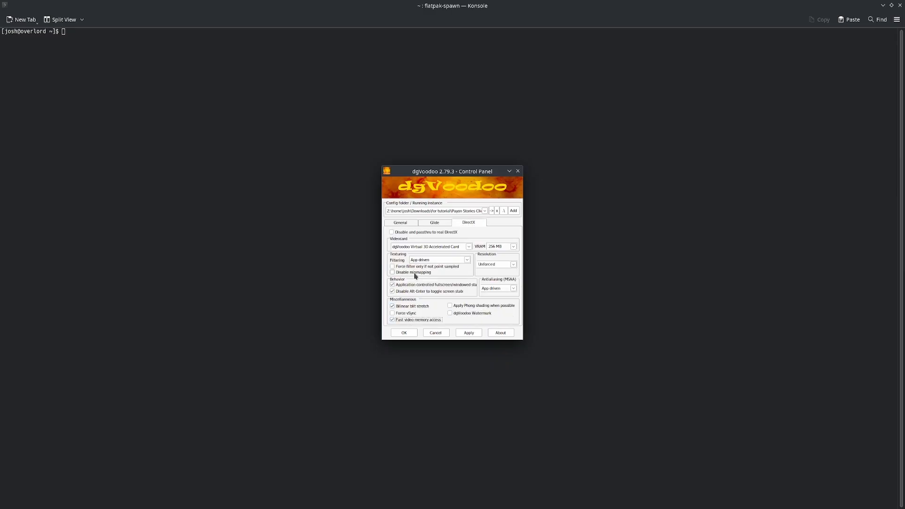
{"action": "left_click", "coordinate": [392, 266]}
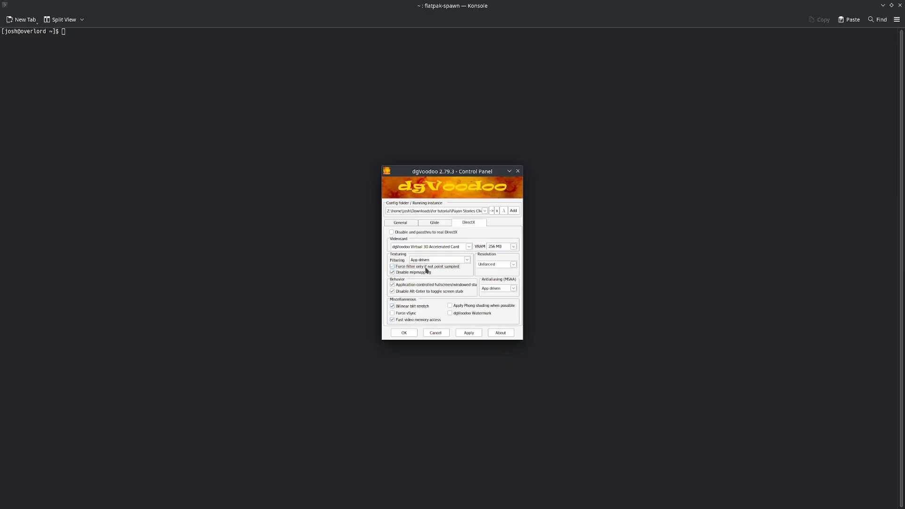
{"action": "left_click", "coordinate": [393, 266]}
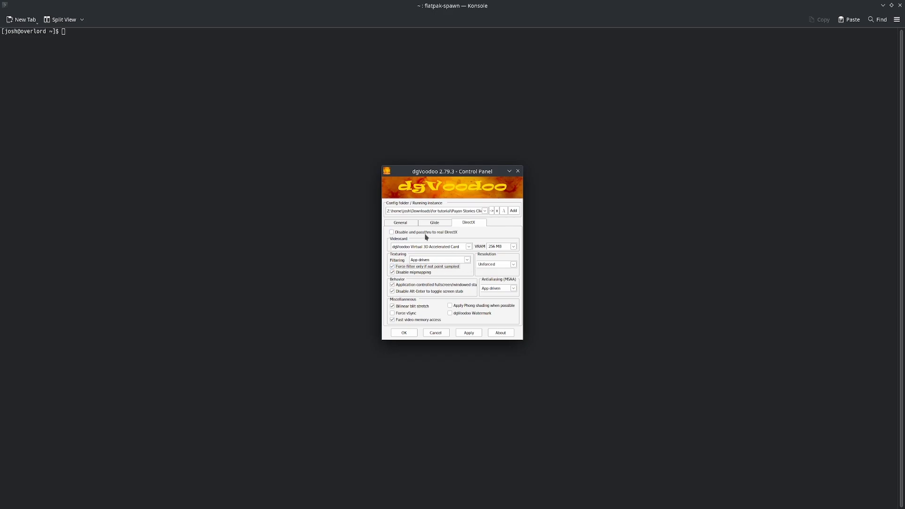
{"action": "left_click", "coordinate": [511, 246]}
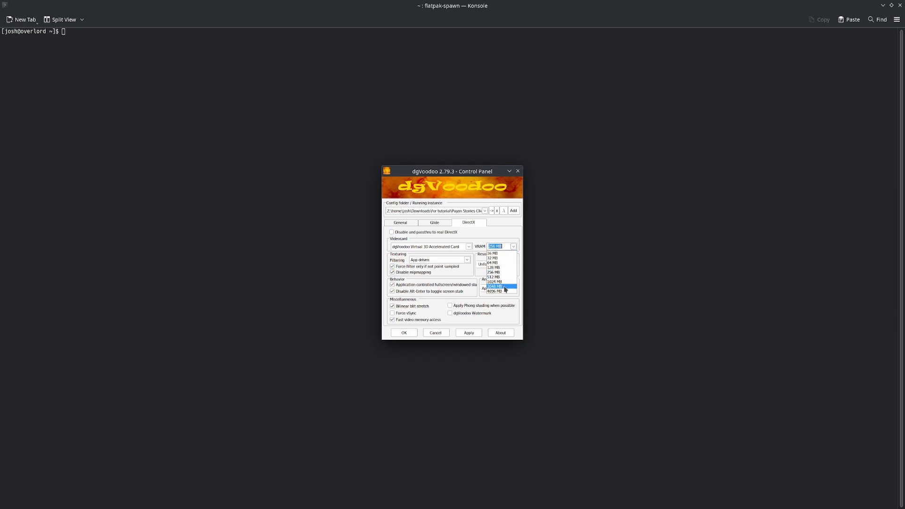
{"action": "left_click", "coordinate": [494, 290]}
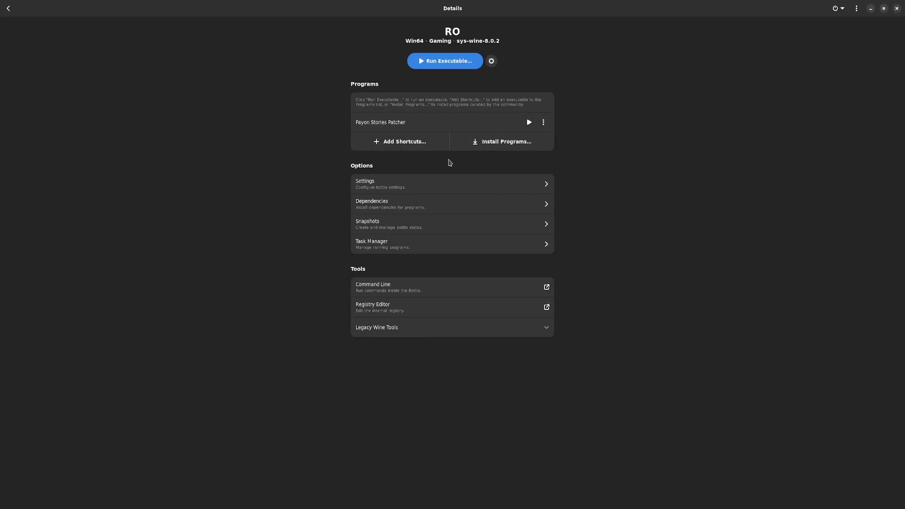
- Launch Payon Stories via the patcher, confirm the game server, then close the game window
{"action": "left_click", "coordinate": [527, 122]}
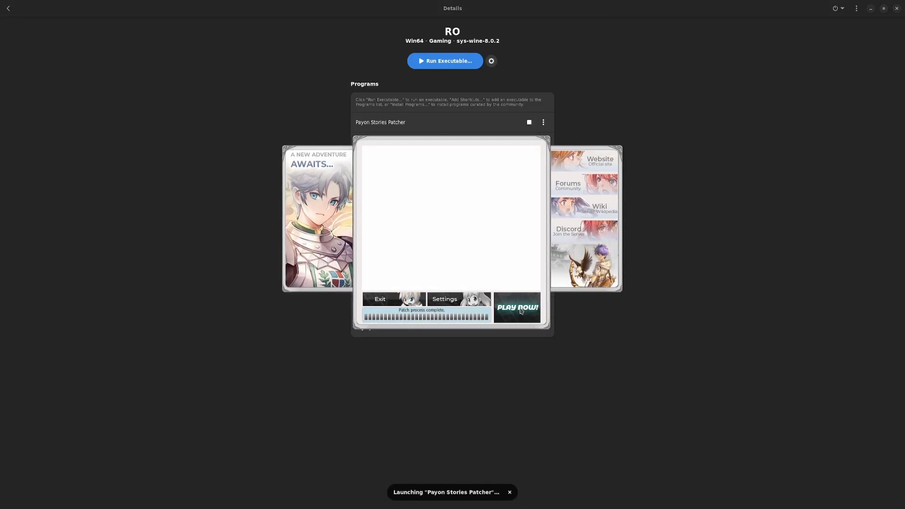
{"action": "left_click", "coordinate": [379, 299]}
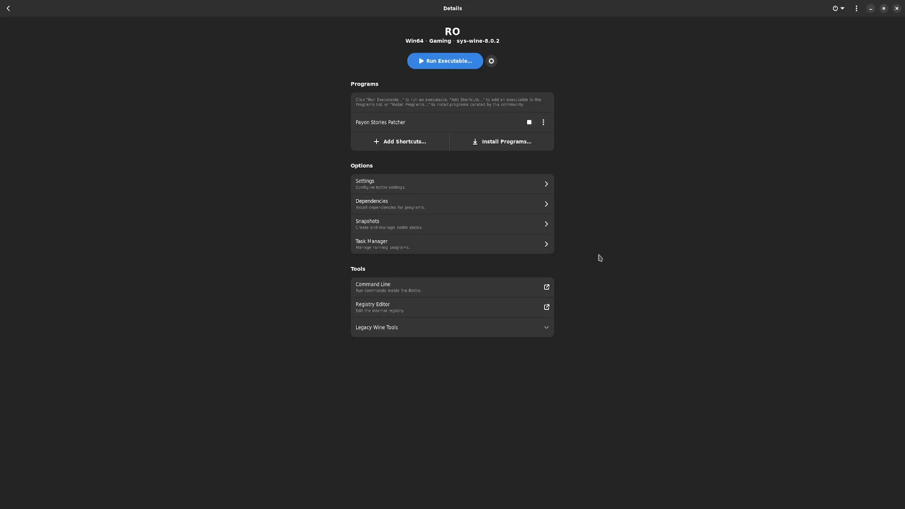
{"action": "left_click", "coordinate": [528, 122]}
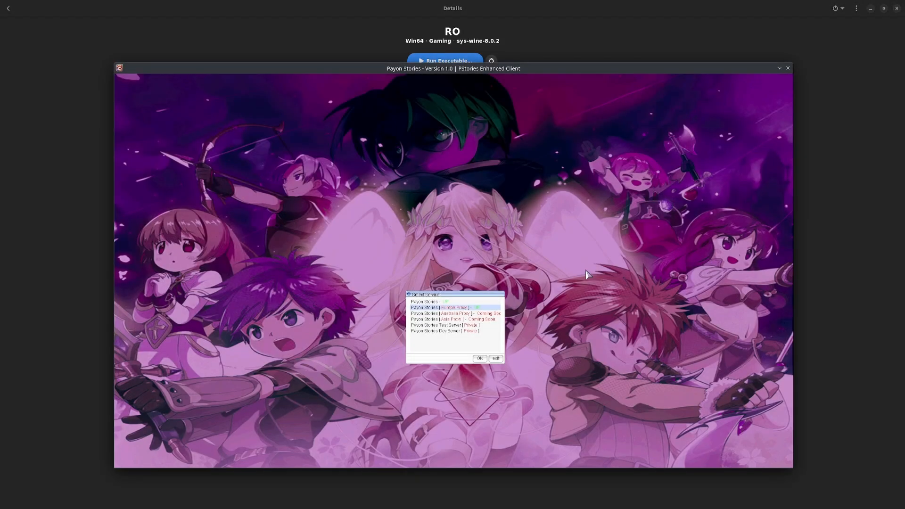
{"action": "left_click", "coordinate": [478, 358]}
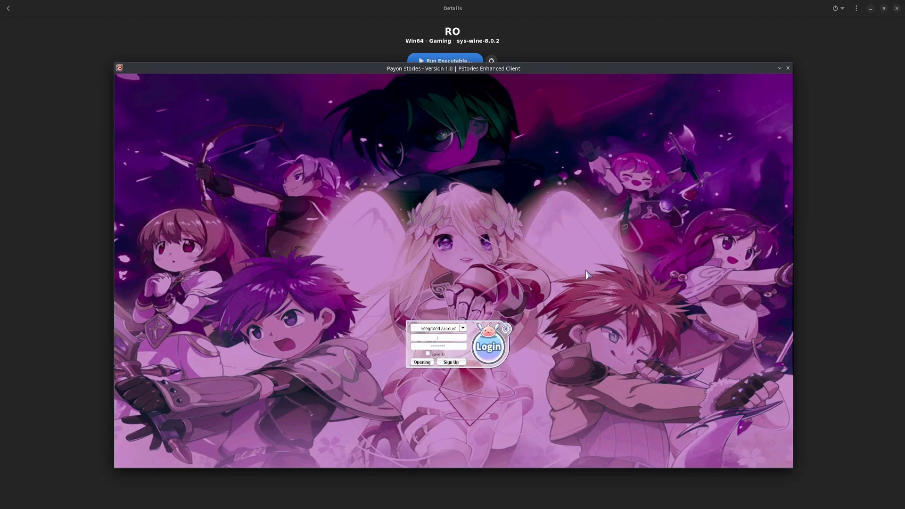
{"action": "left_click", "coordinate": [488, 346]}
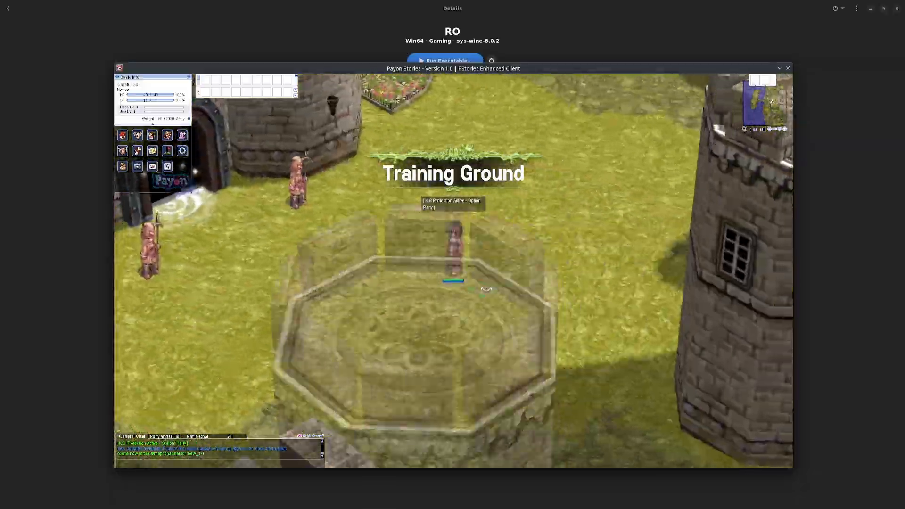
{"action": "left_click", "coordinate": [441, 160]}
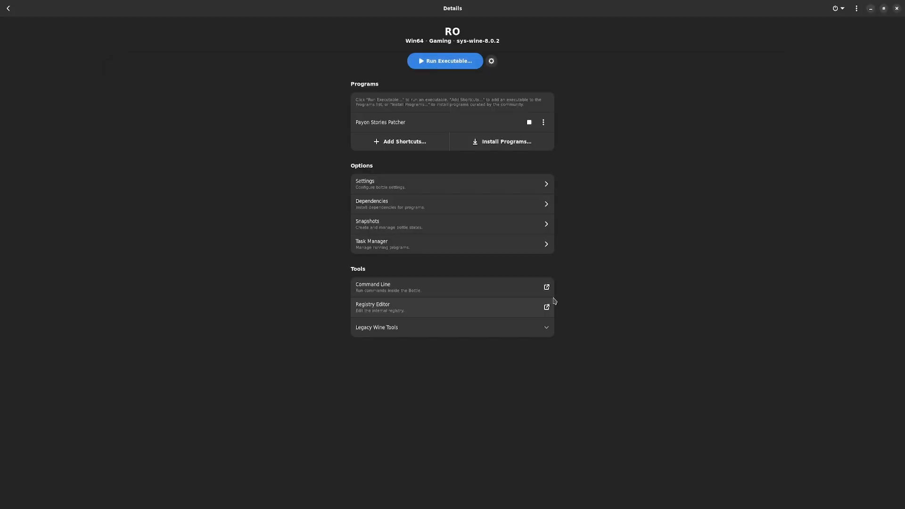
{"action": "mouse_move", "coordinate": [509, 303]}
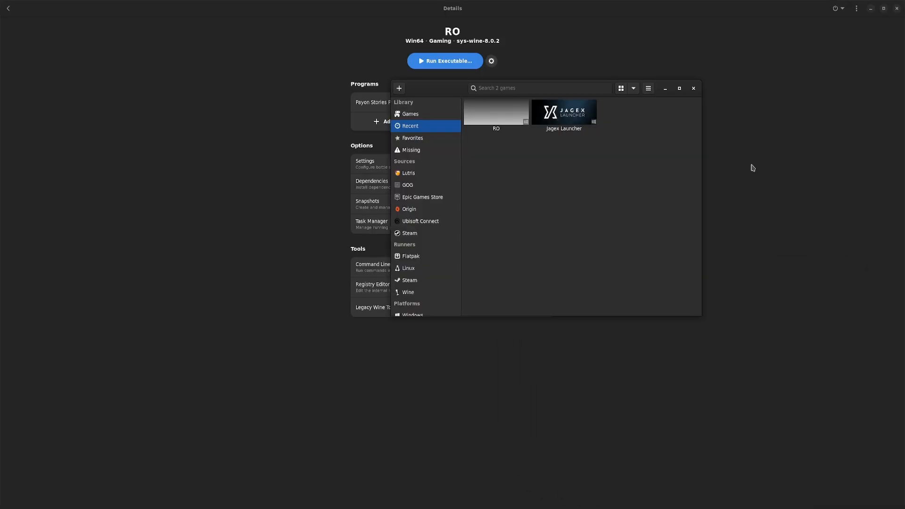
{"action": "mouse_move", "coordinate": [398, 89]}
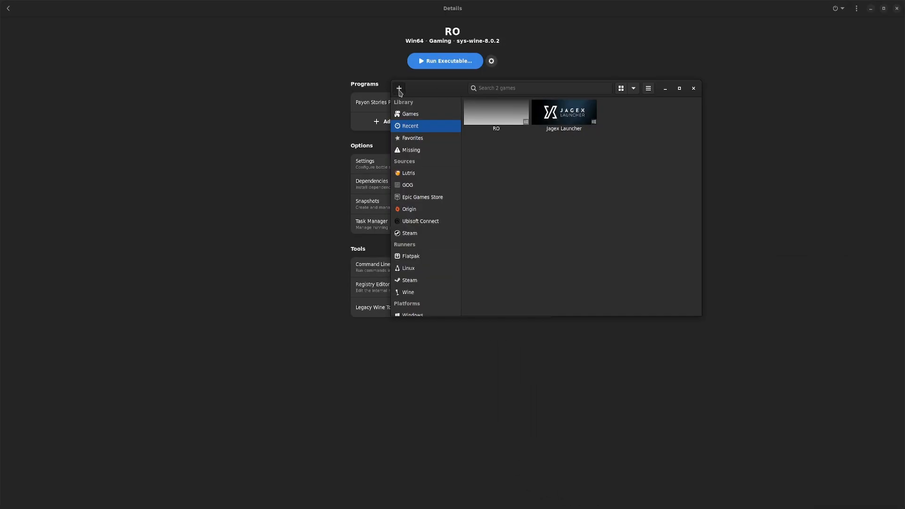
- Add a locally installed Lutris game named 'Payon' and choose its runner
{"action": "left_click", "coordinate": [398, 88]}
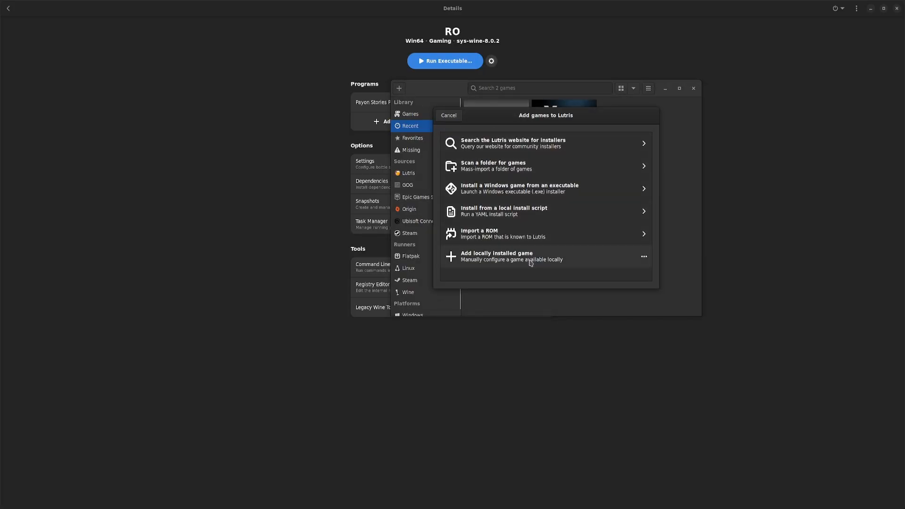
{"action": "left_click", "coordinate": [496, 255]}
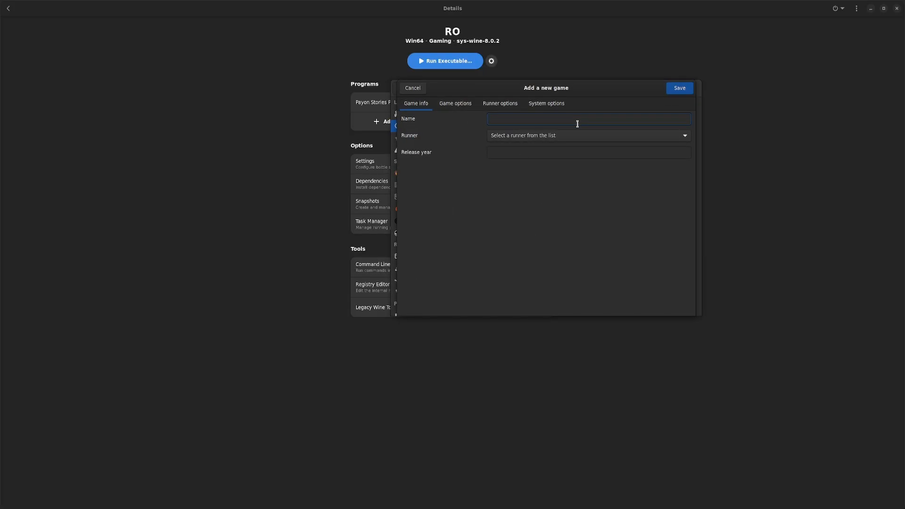
{"action": "type", "text": "Payon"}
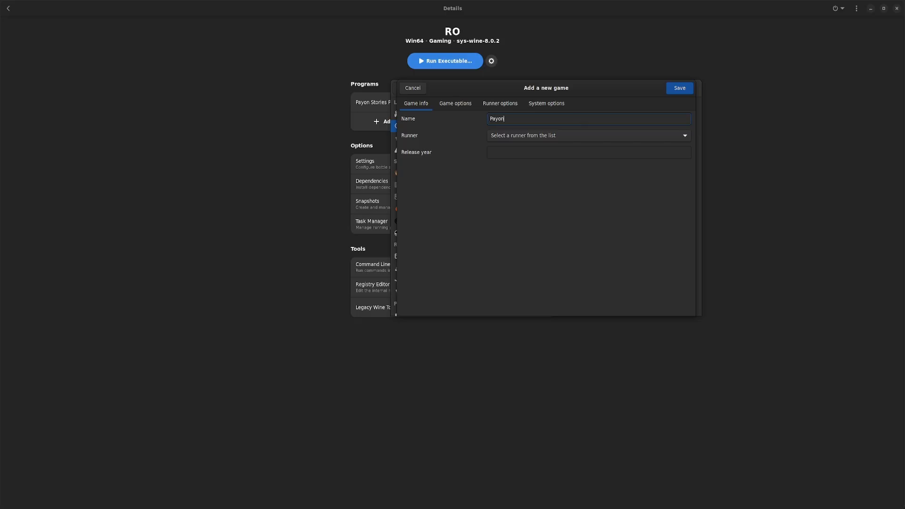
{"action": "left_click", "coordinate": [587, 135]}
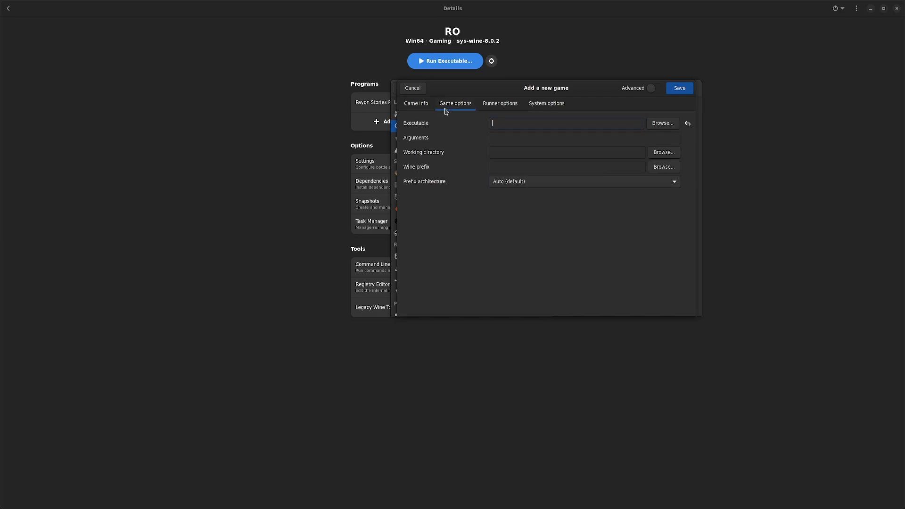
- Set Payon's executable and working directory to the Payon Stories Client folder
{"action": "left_click", "coordinate": [661, 123]}
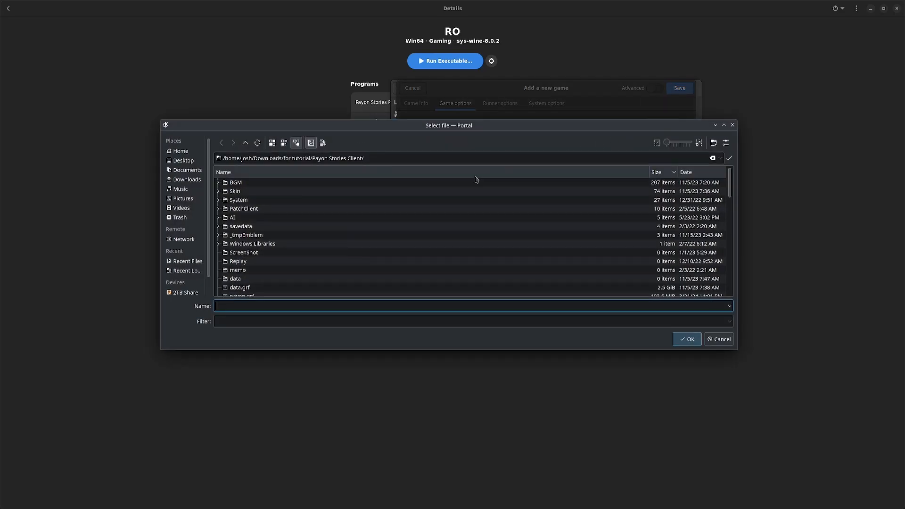
{"action": "left_click", "coordinate": [685, 338]}
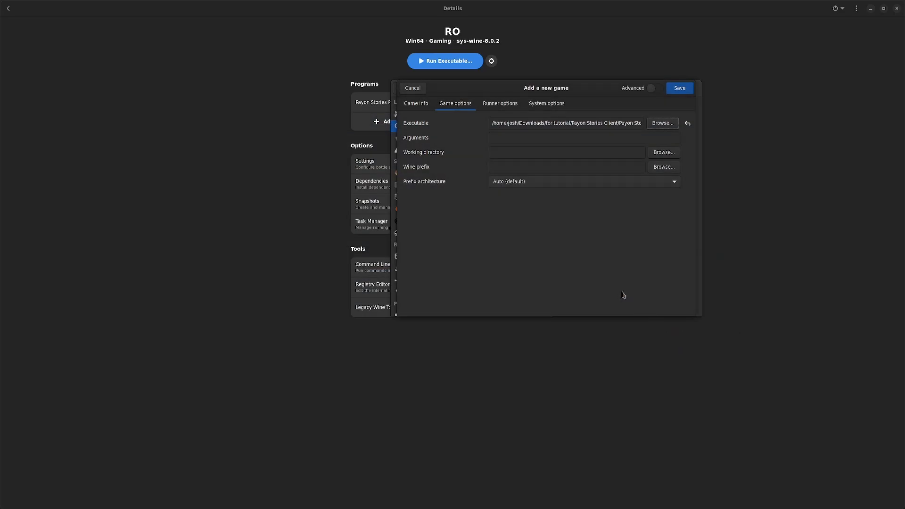
{"action": "left_click", "coordinate": [566, 152]}
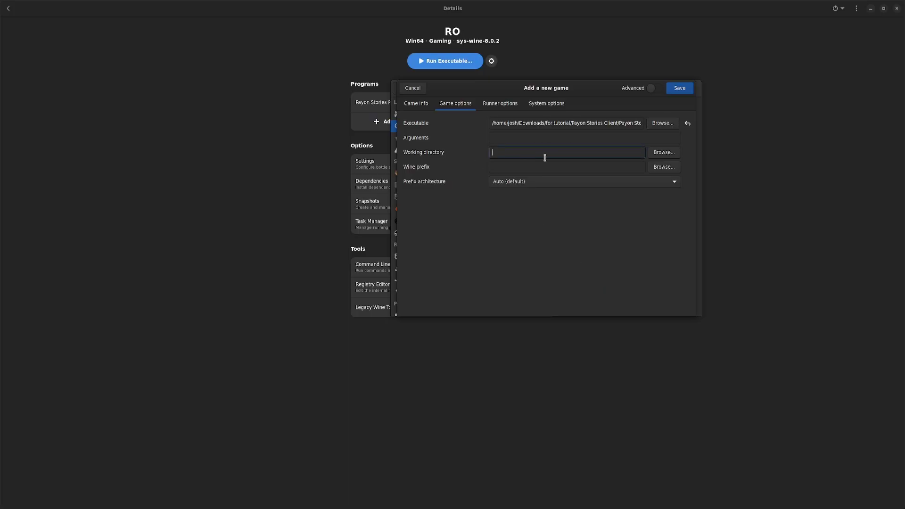
{"action": "left_click", "coordinate": [663, 151]}
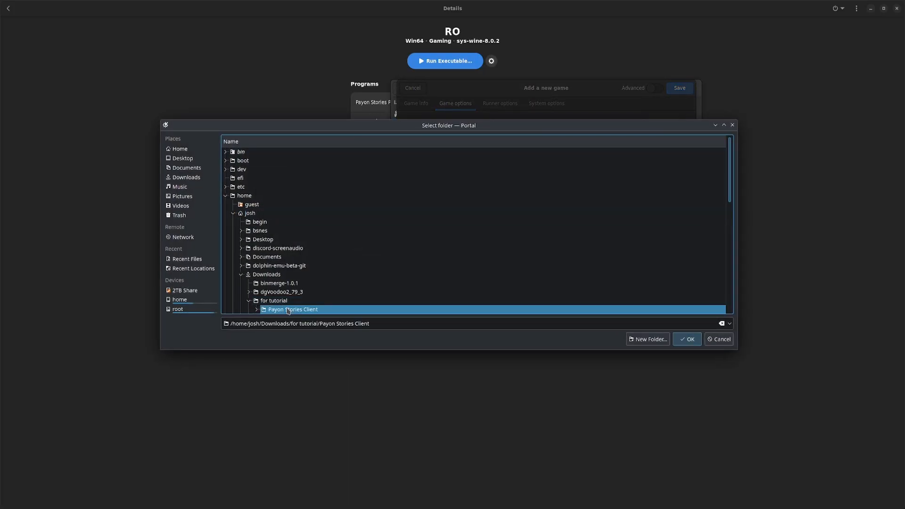
{"action": "left_click", "coordinate": [686, 339]}
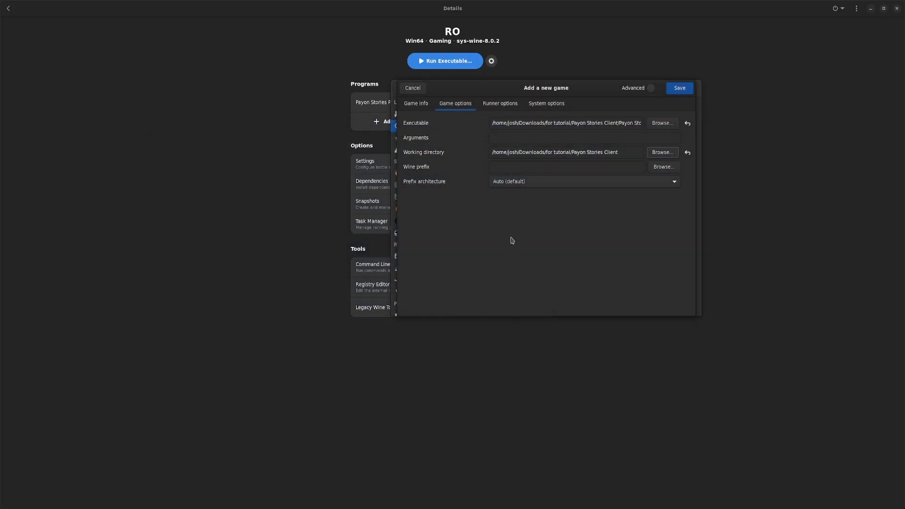
{"action": "left_click", "coordinate": [499, 103]}
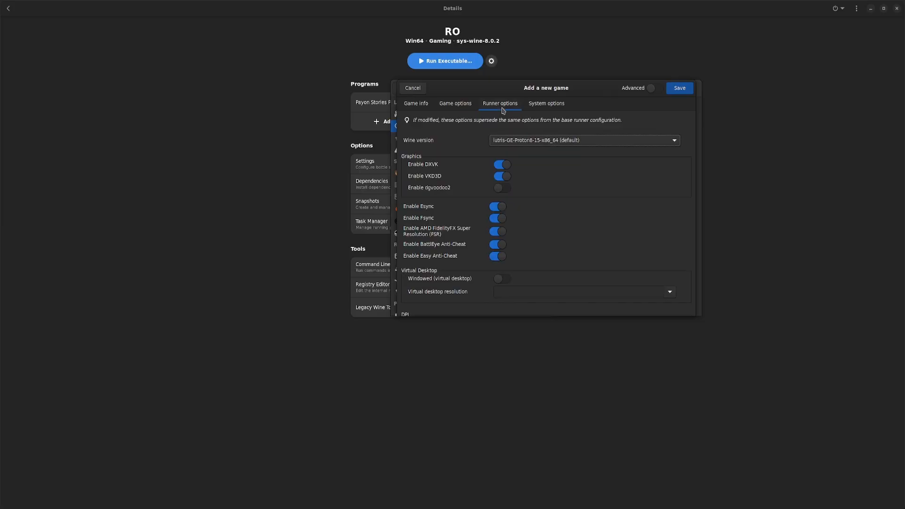
- Use System Wine 8.0.2 with native d3d8, ddraw and d3dimm DLL overrides
{"action": "left_click", "coordinate": [671, 140]}
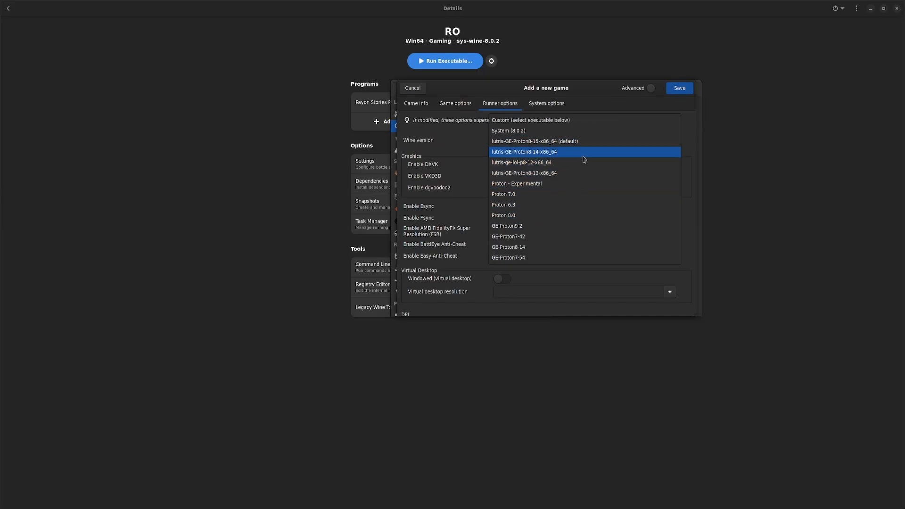
{"action": "left_click", "coordinate": [507, 131]}
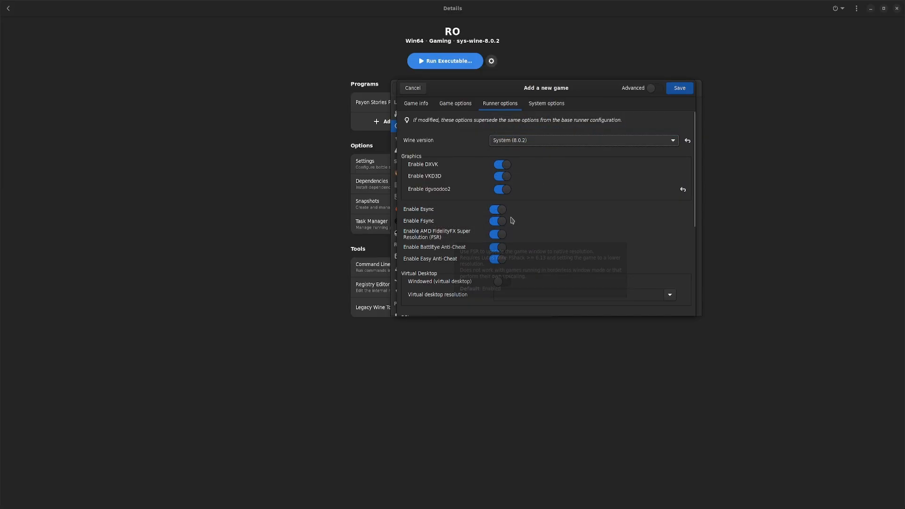
{"action": "left_click", "coordinate": [496, 208]}
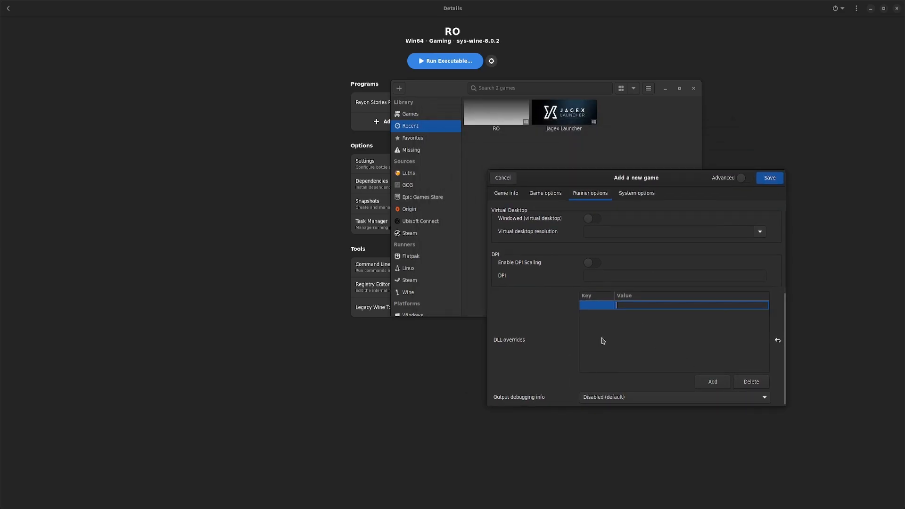
{"action": "mouse_move", "coordinate": [509, 414]}
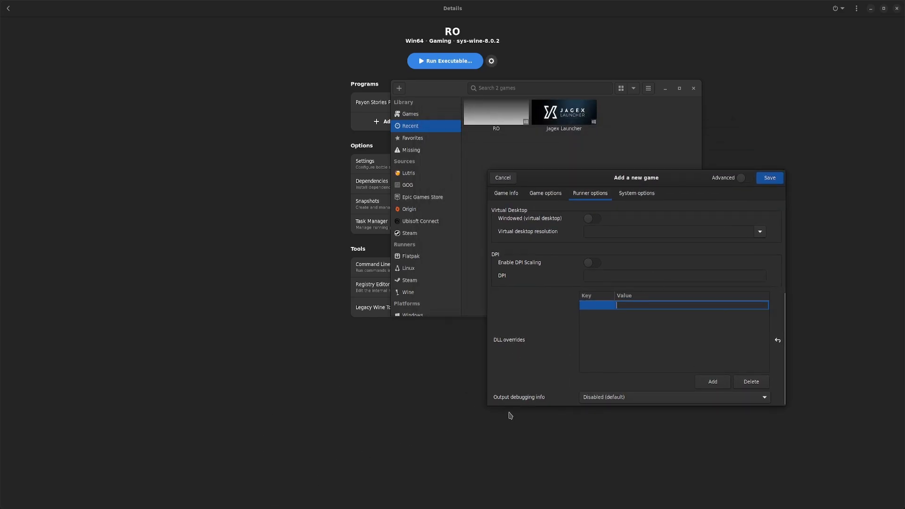
{"action": "type", "text": "d3d8"}
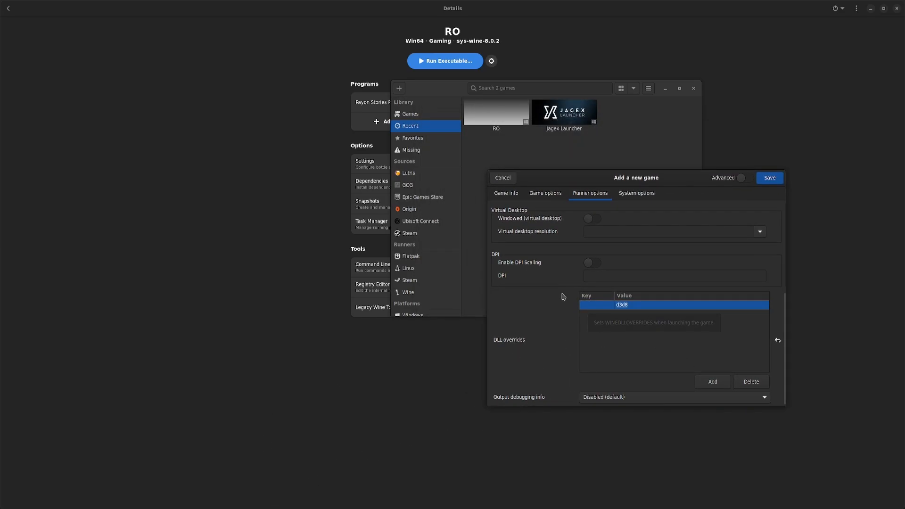
{"action": "left_click", "coordinate": [711, 381]}
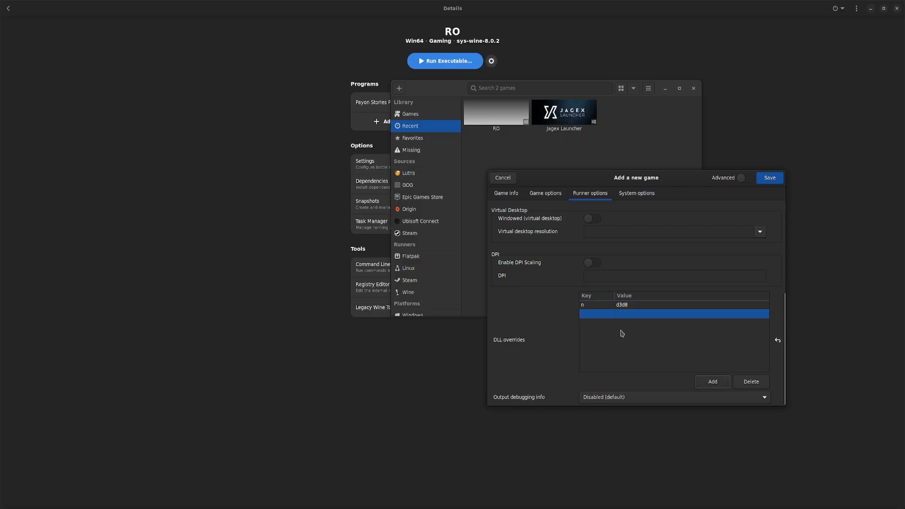
{"action": "left_click", "coordinate": [634, 313]}
{"action": "type", "text": "ddraw"}
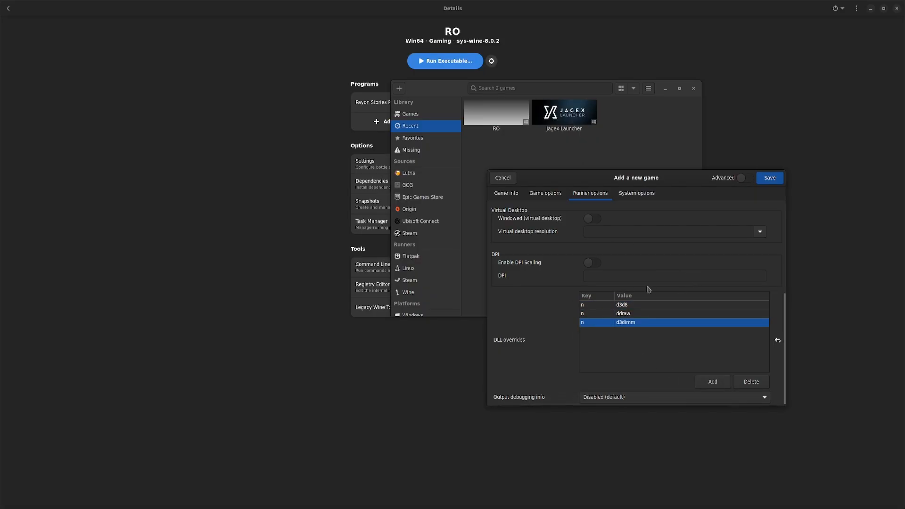
{"action": "mouse_move", "coordinate": [628, 199]}
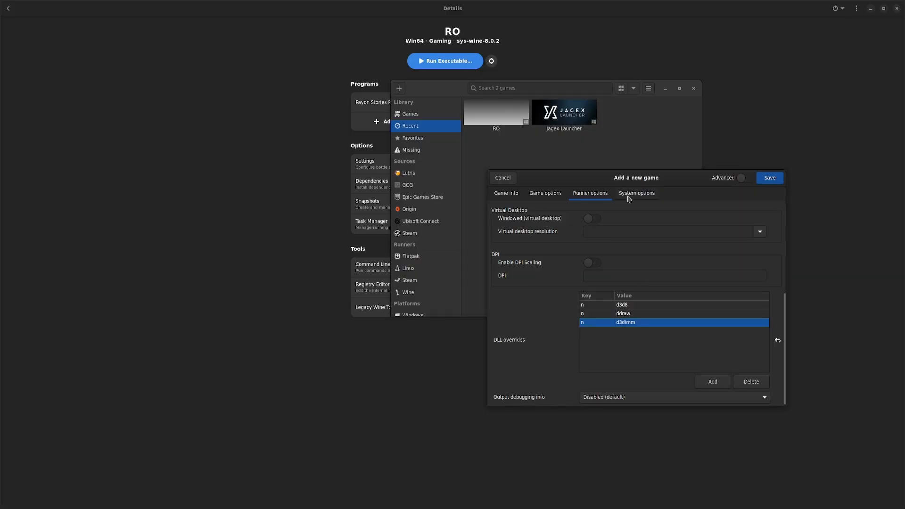
- Check the System options and save the Payon game entry
{"action": "left_click", "coordinate": [637, 192]}
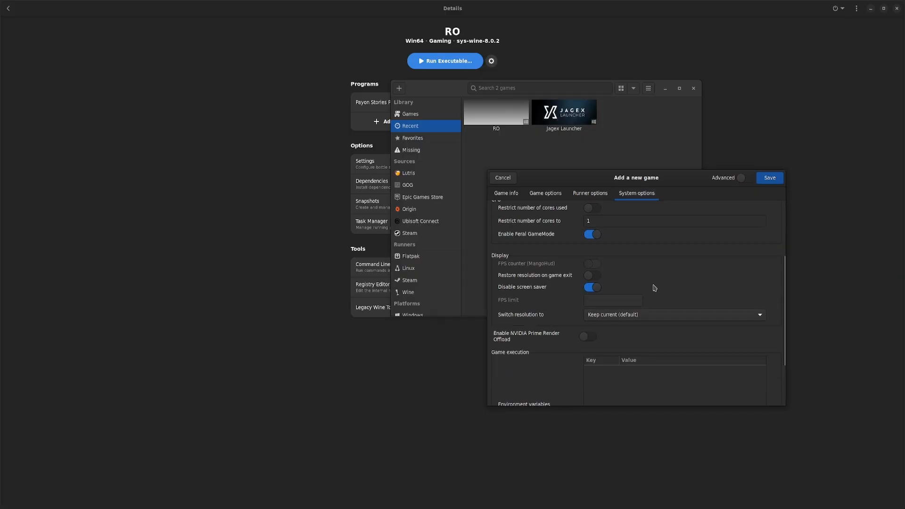
{"action": "scroll", "scroll_direction": "up", "scroll_amount": 3}
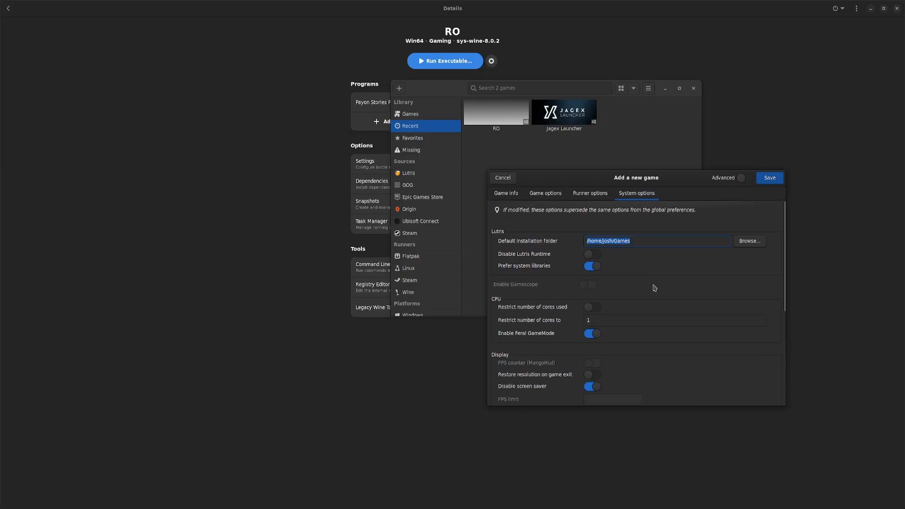
{"action": "left_click", "coordinate": [768, 177]}
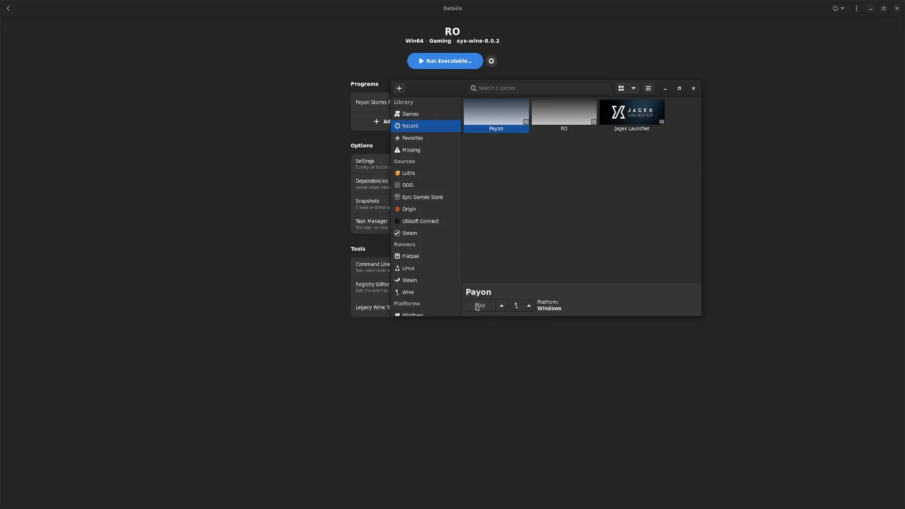
- Play Payon from Lutris, start the client from the patcher, and walk toward the castle gate
{"action": "left_click", "coordinate": [480, 306]}
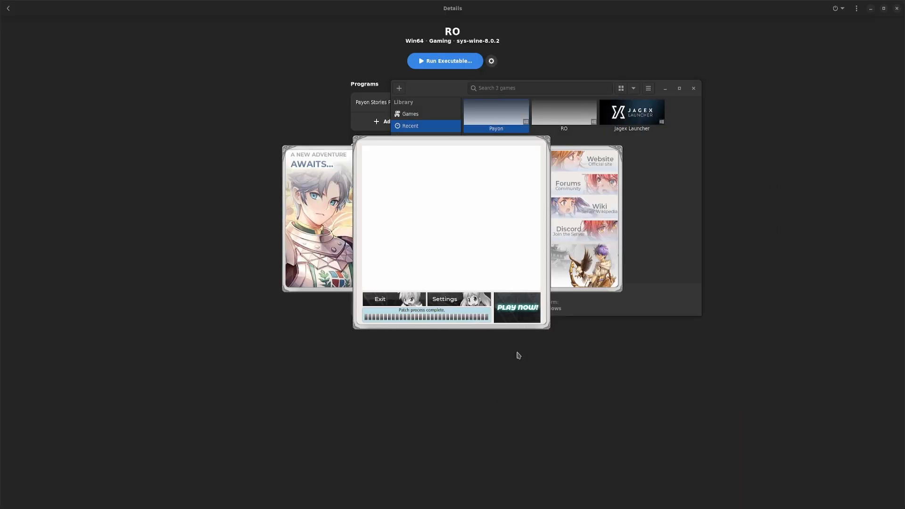
{"action": "left_click", "coordinate": [443, 299]}
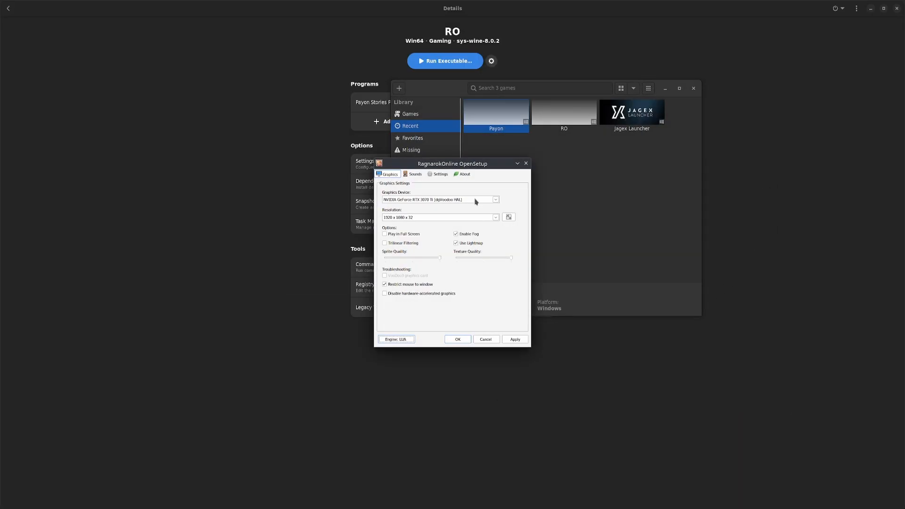
{"action": "left_click", "coordinate": [513, 338]}
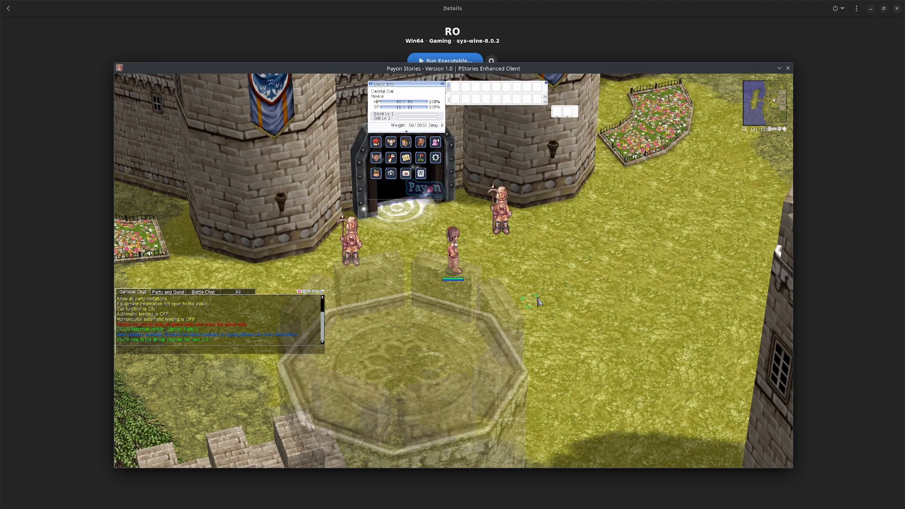
{"action": "left_click", "coordinate": [479, 378]}
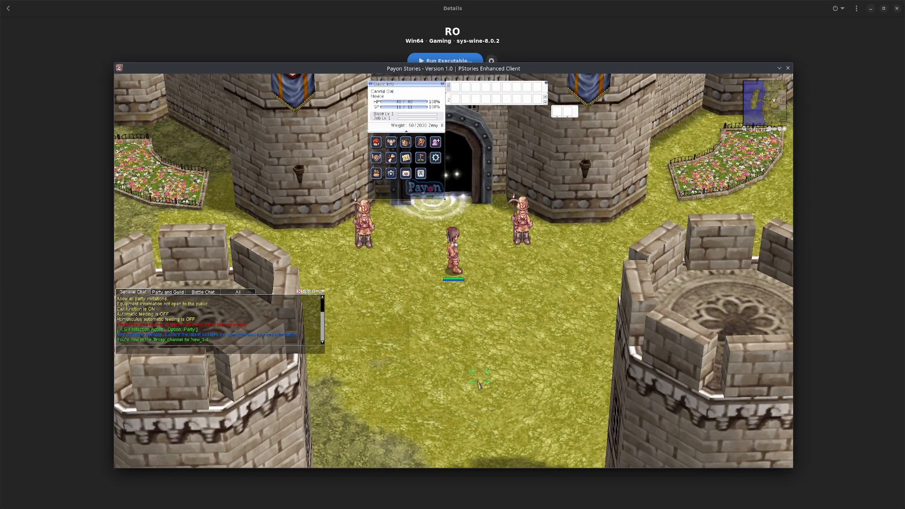
{"action": "mouse_move", "coordinate": [488, 317]}
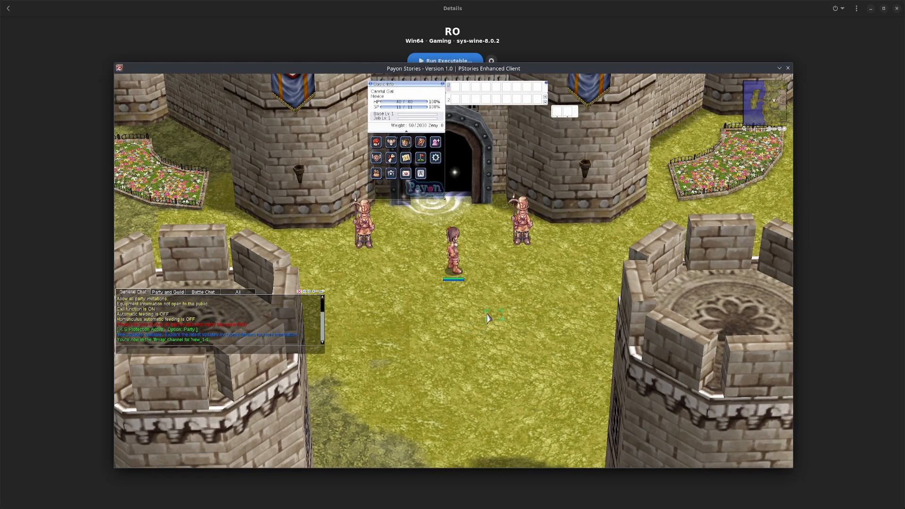